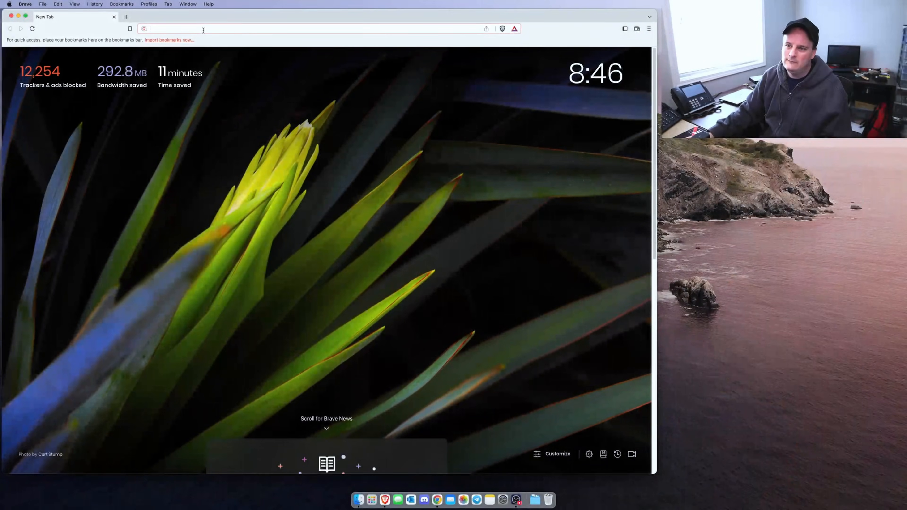
- Search Google for an OPNsense bridge guide and reach the LAN bridge documentation page
type("google.ca")
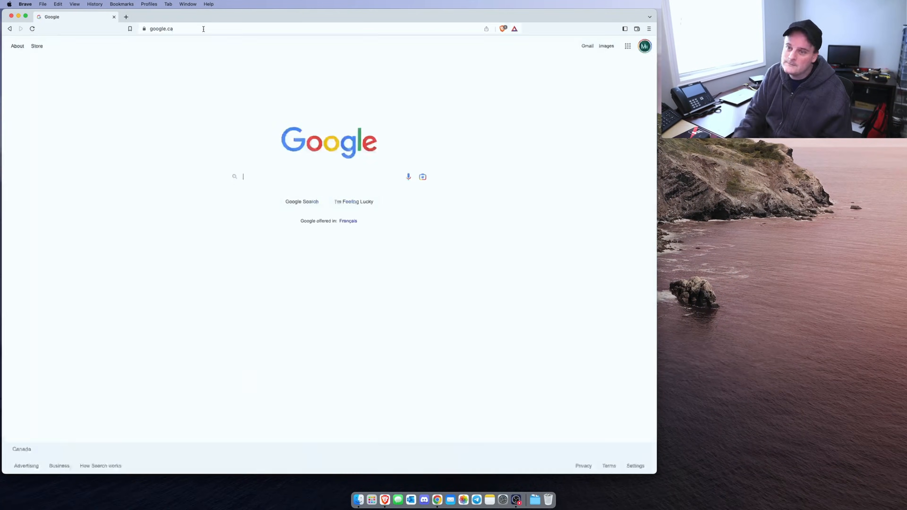
type("opn")
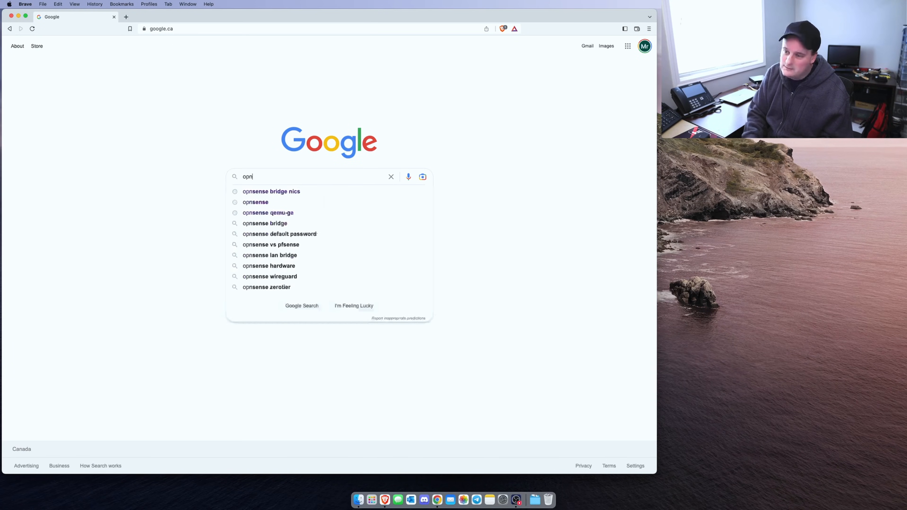
left_click(272, 192)
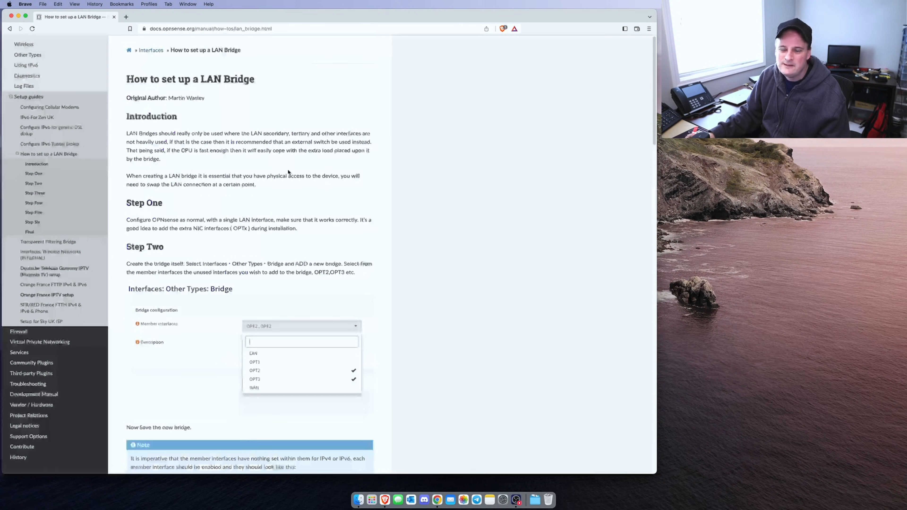
scroll("down", 3)
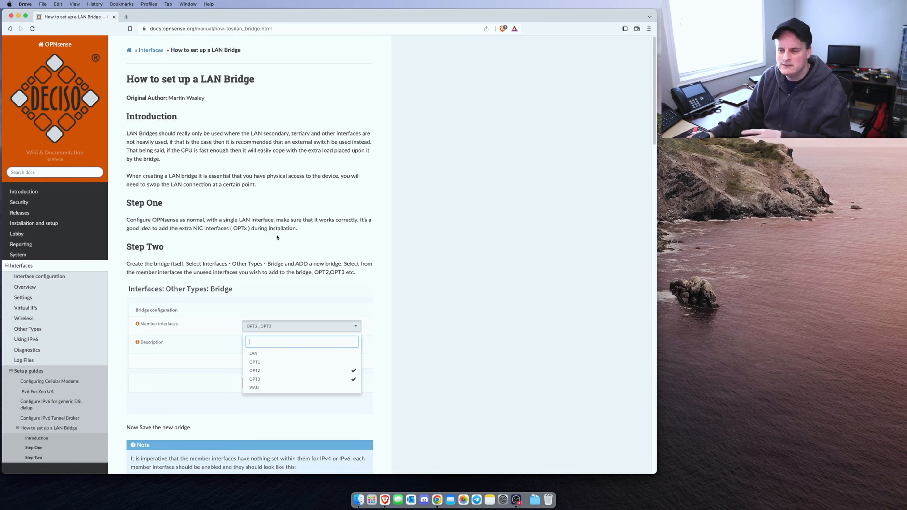
mouse_move(273, 254)
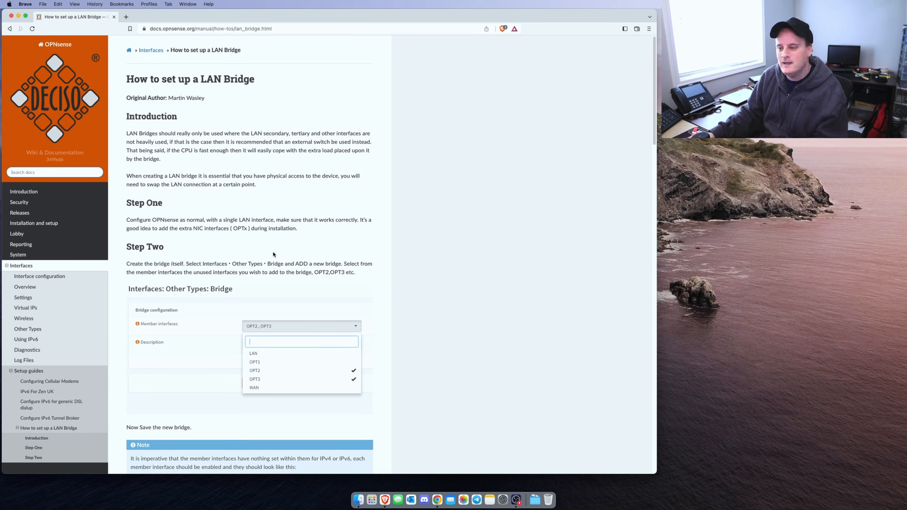
scroll("down", 3)
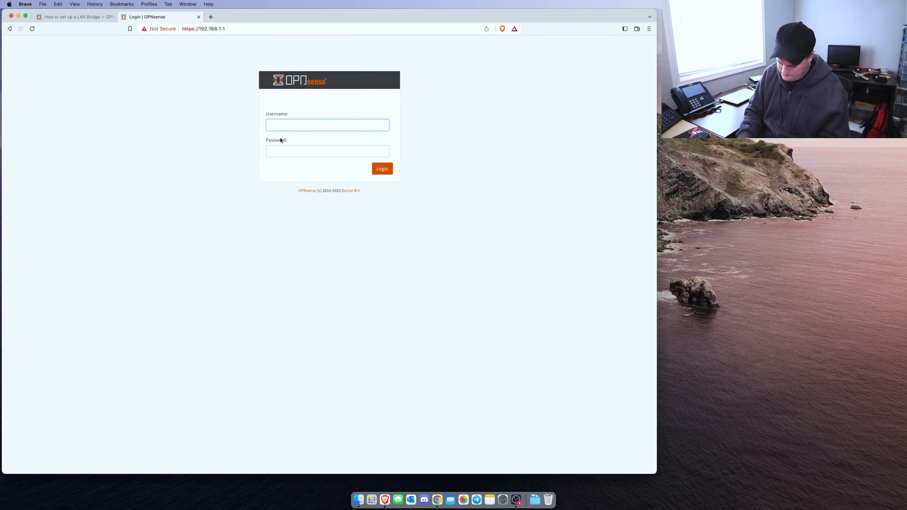
- Log in to the firewall at 192.168.1.1 as root and review the CPU details on the dashboard
type("root")
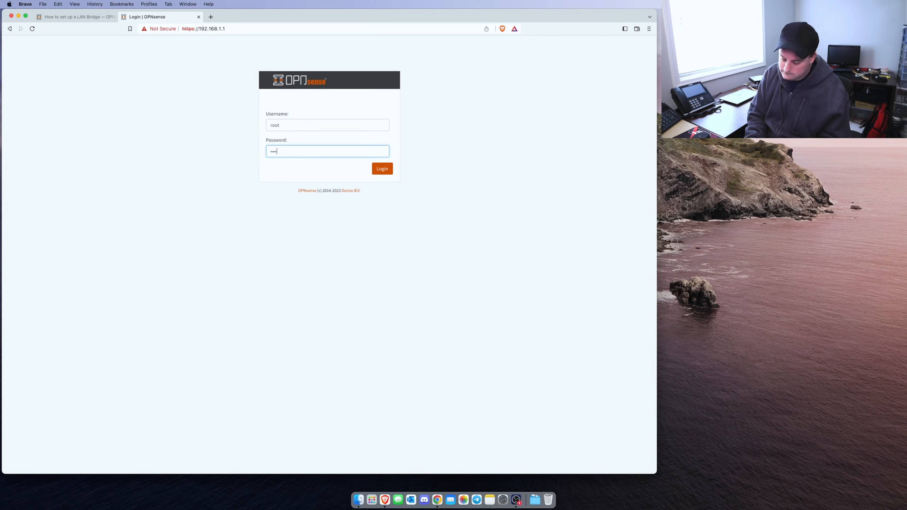
left_click(382, 168)
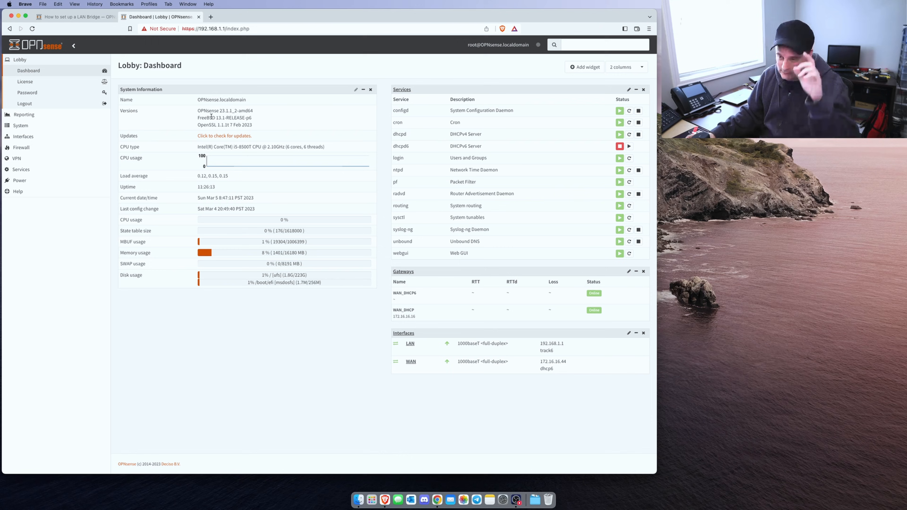
mouse_move(233, 193)
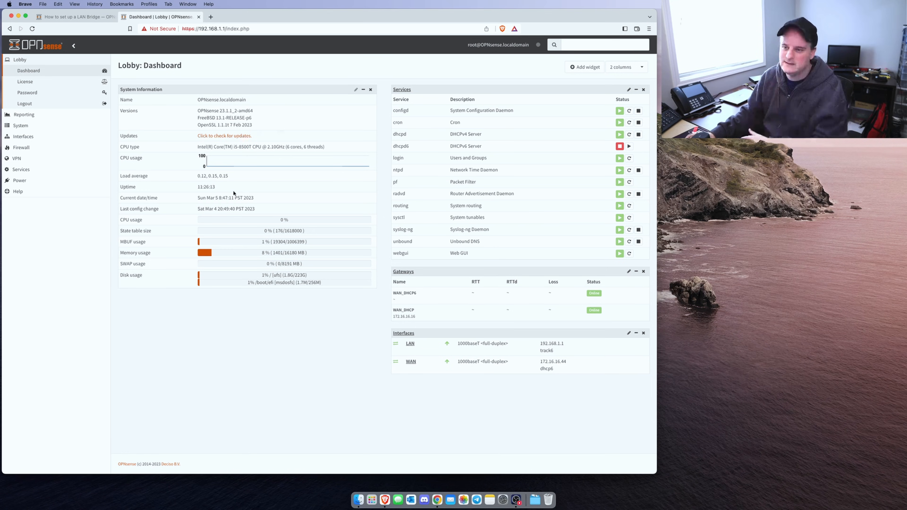
double_click(248, 147)
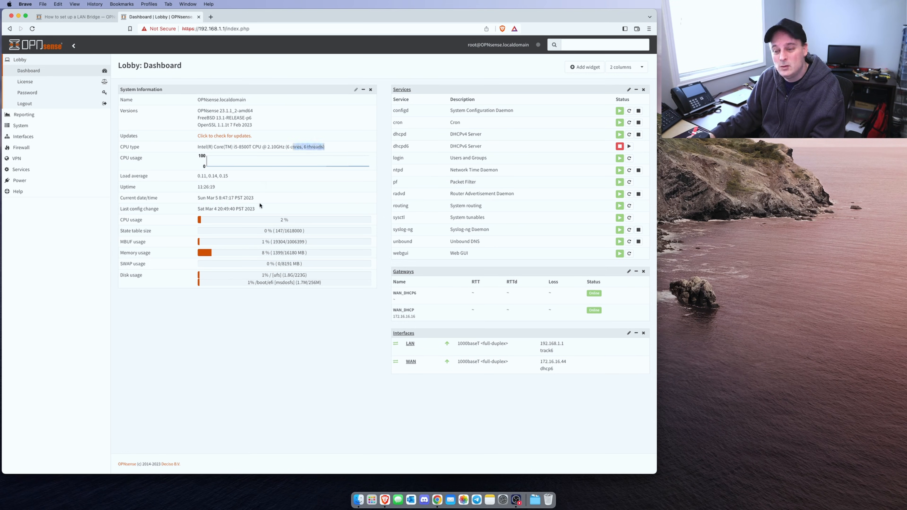
mouse_move(347, 272)
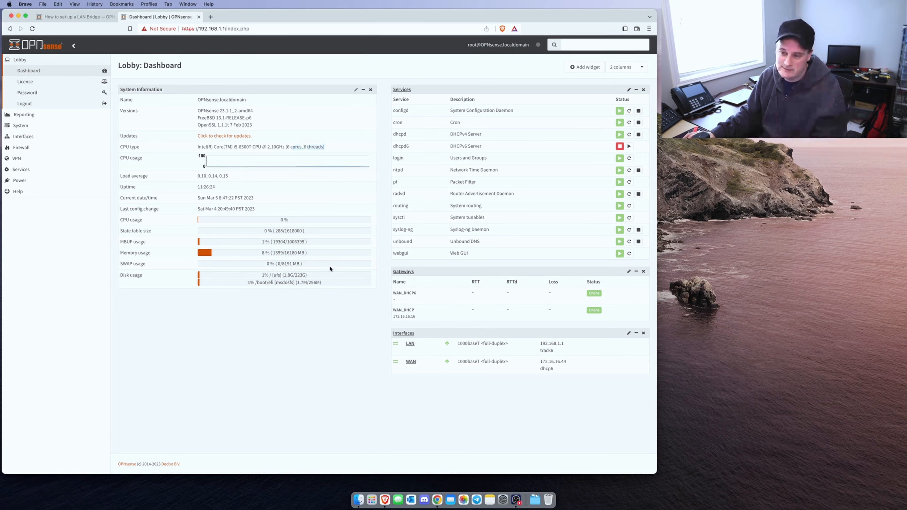
mouse_move(175, 114)
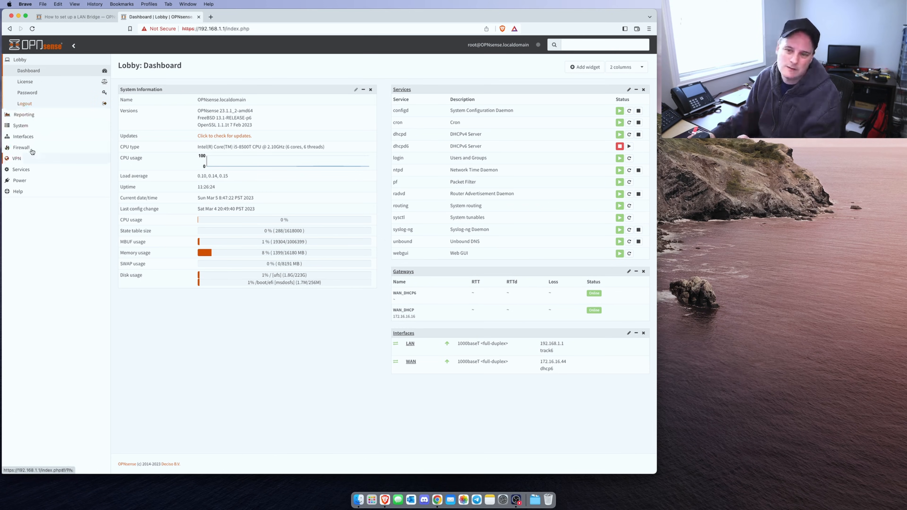
- Review the unassigned network ports on the Assignments page, keeping igb1 selected
left_click(22, 136)
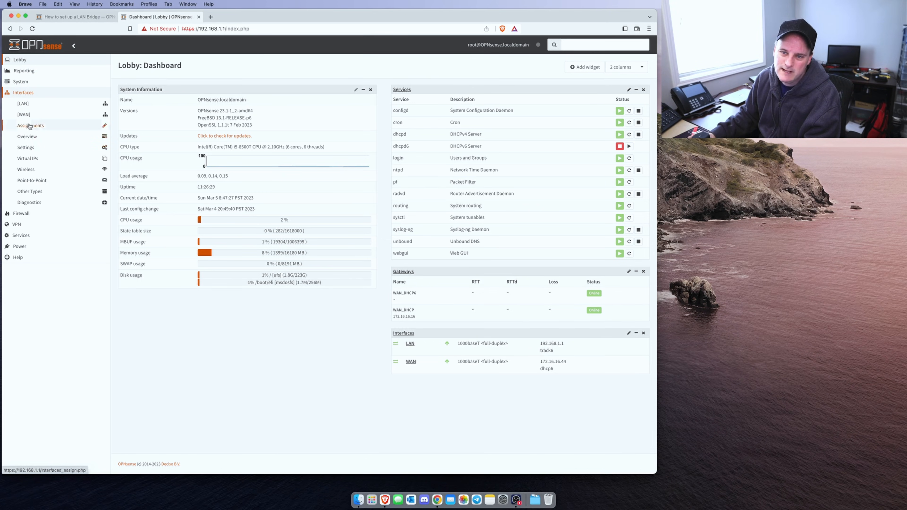
left_click(30, 125)
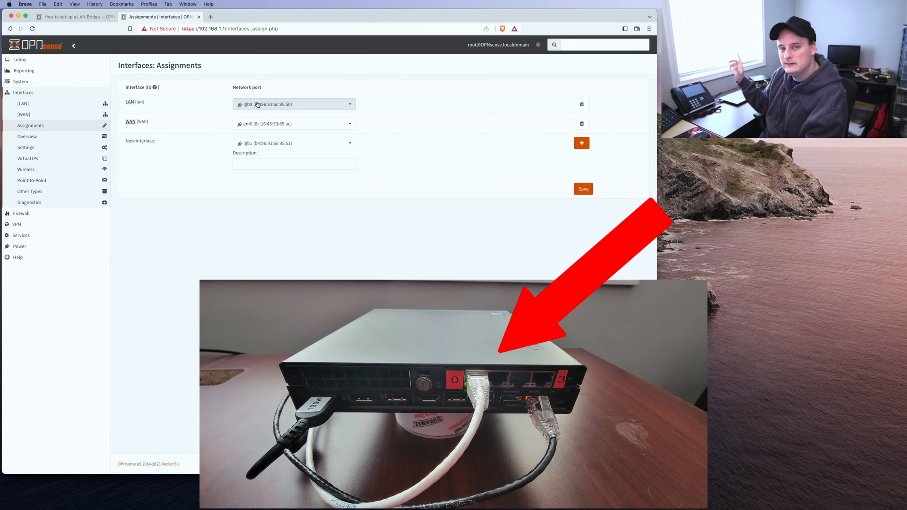
mouse_move(258, 104)
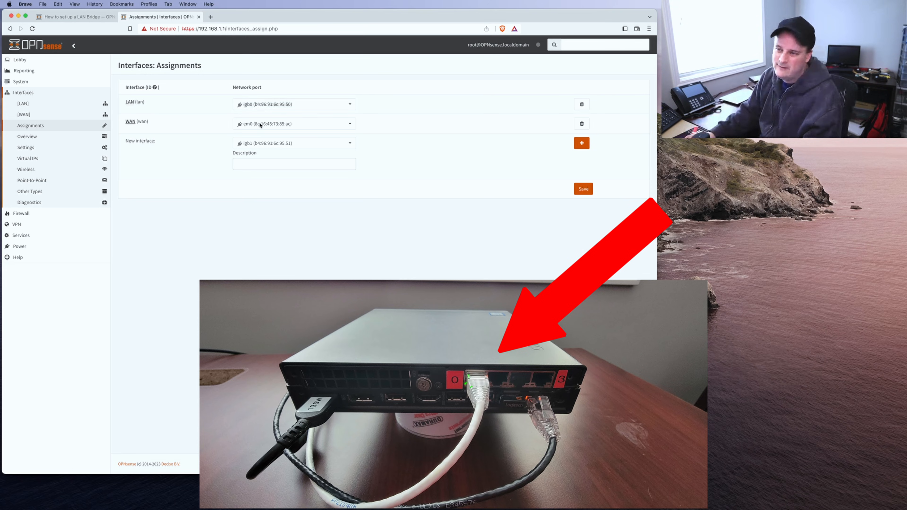
left_click(294, 143)
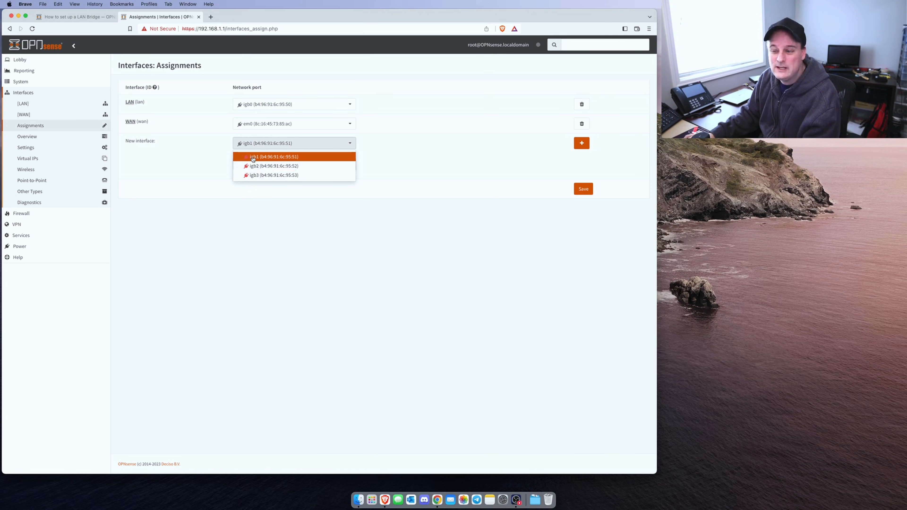
mouse_move(248, 181)
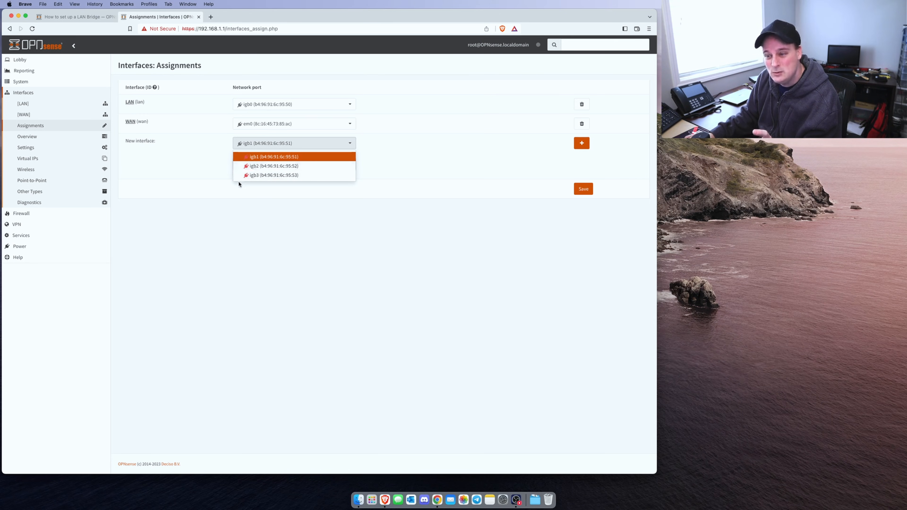
left_click(272, 157)
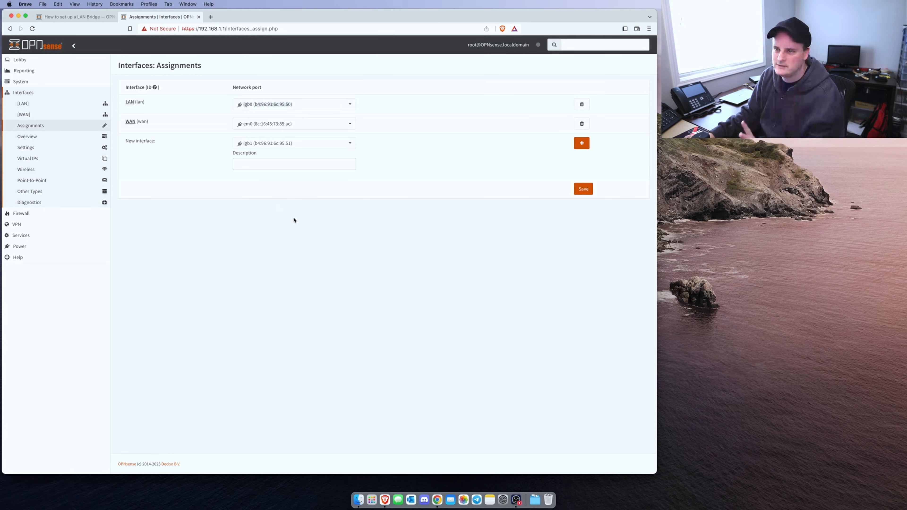
- Add igb1, igb2 and igb3 as new interfaces OPT1, OPT2 and OPT3
left_click(581, 143)
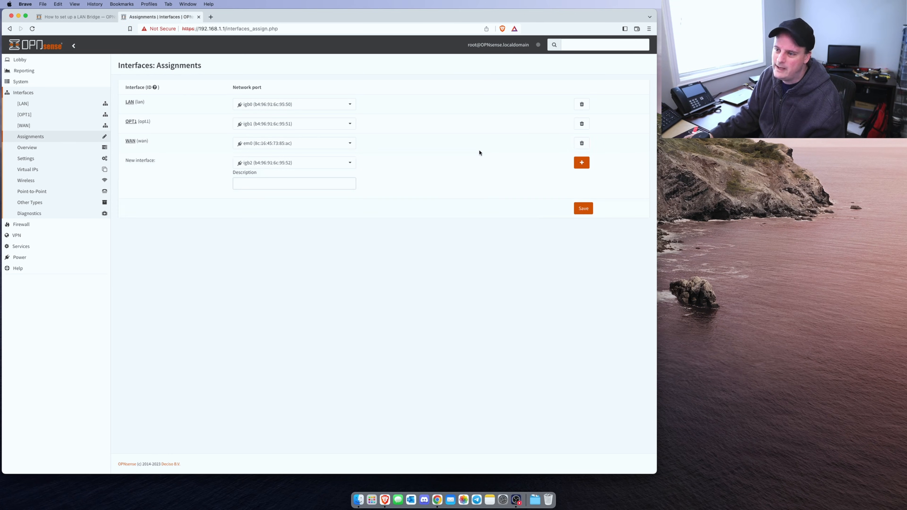
left_click(582, 162)
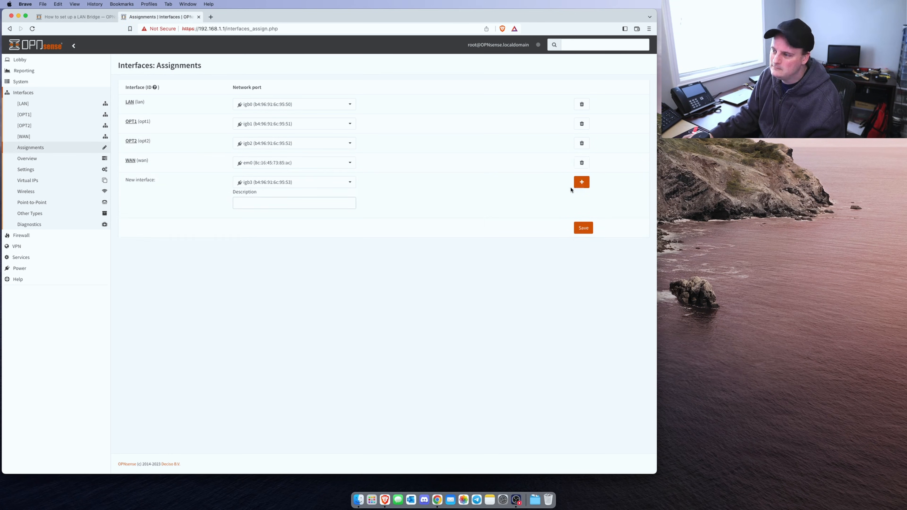
left_click(582, 182)
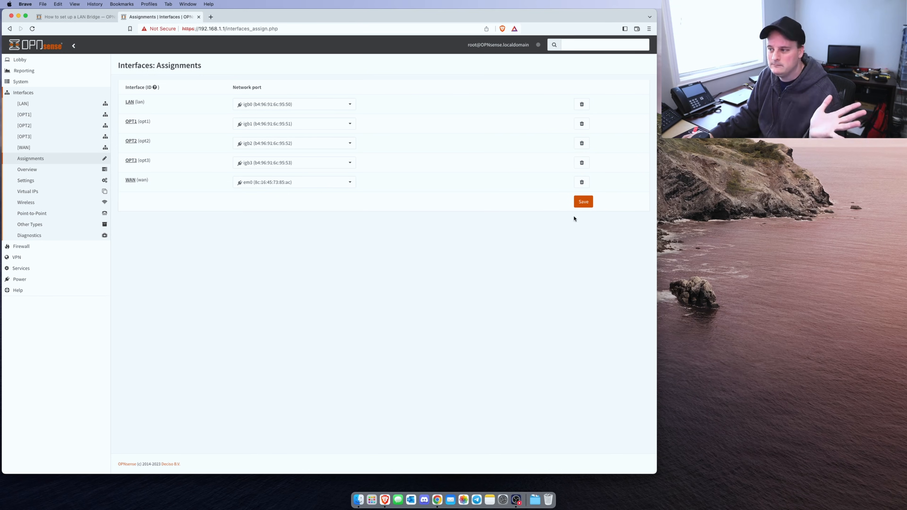
mouse_move(500, 224)
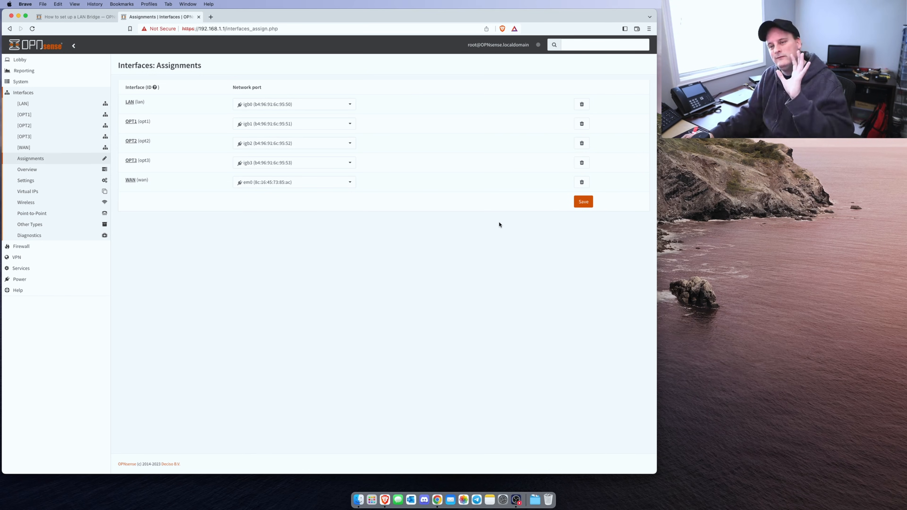
mouse_move(315, 206)
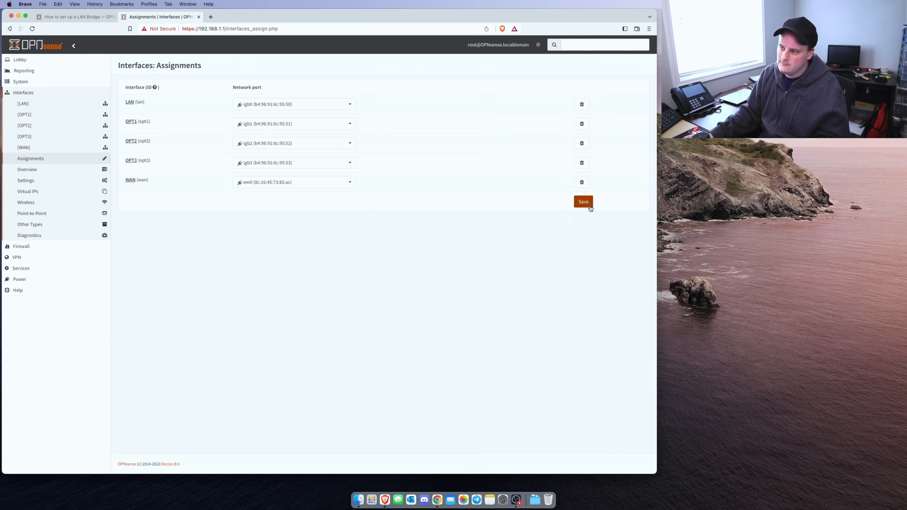
mouse_move(545, 270)
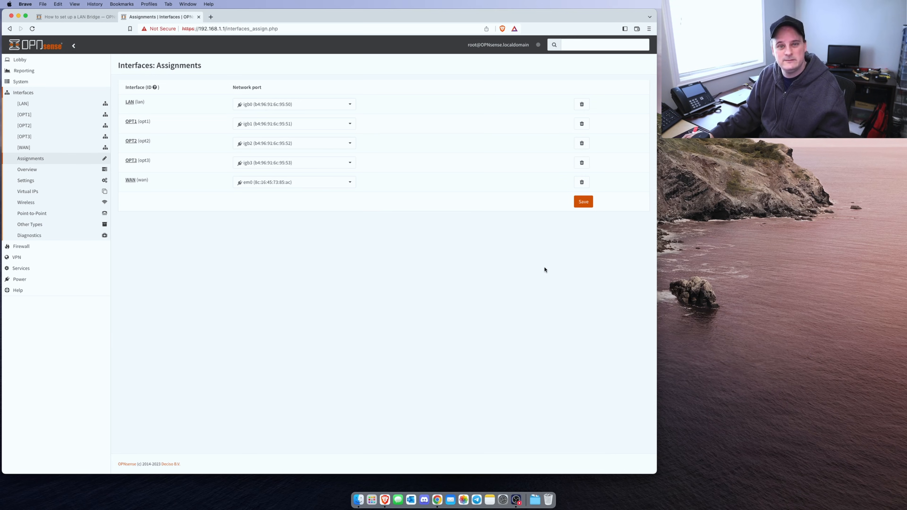
mouse_move(37, 126)
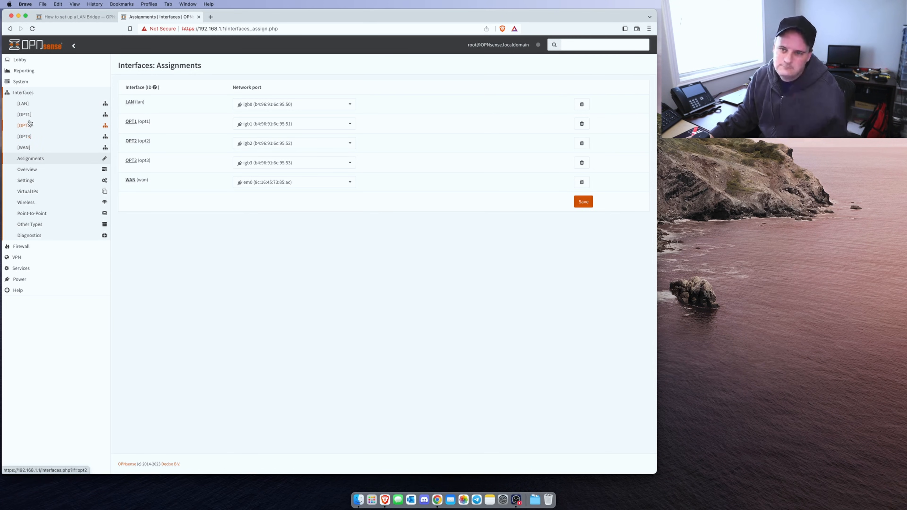
- Enable the OPT2 interface and save its settings
left_click(22, 114)
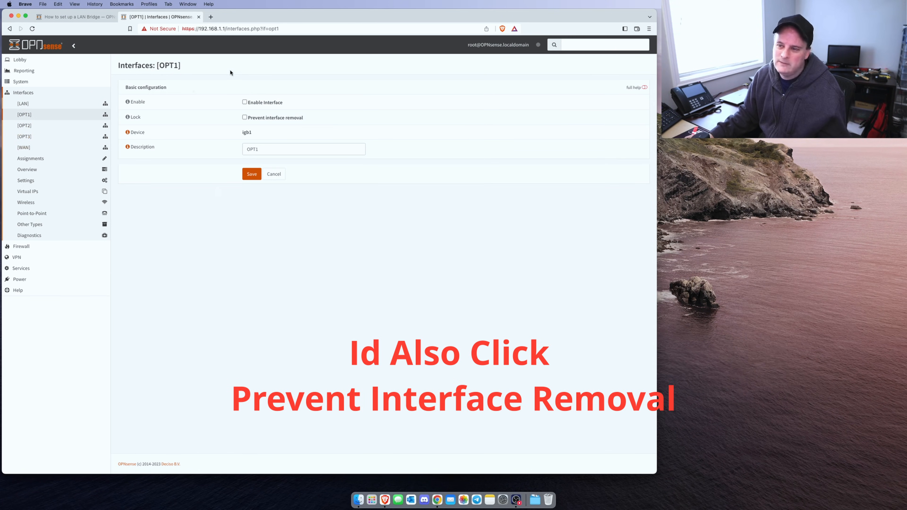
left_click(245, 102)
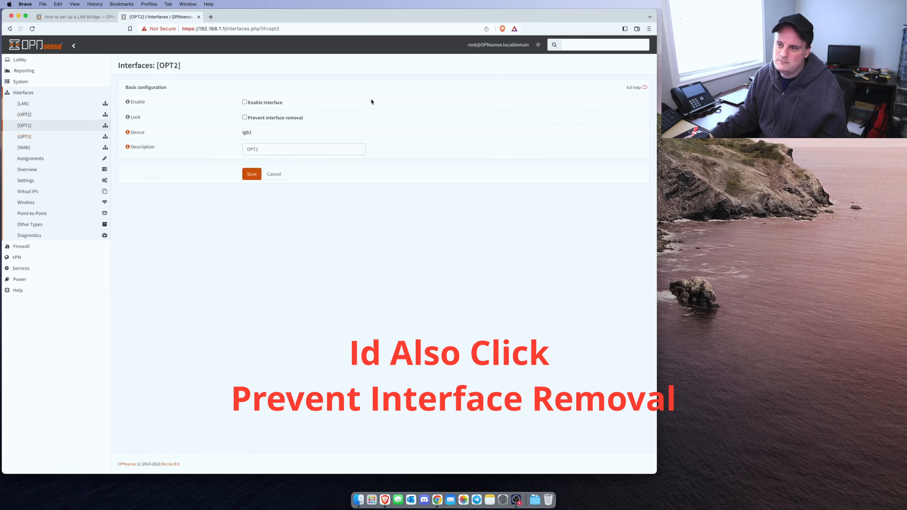
left_click(244, 102)
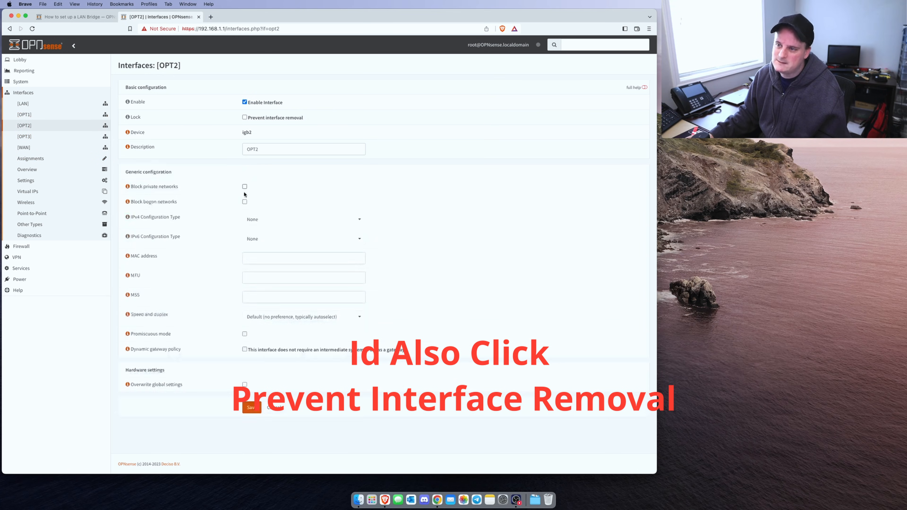
left_click(251, 407)
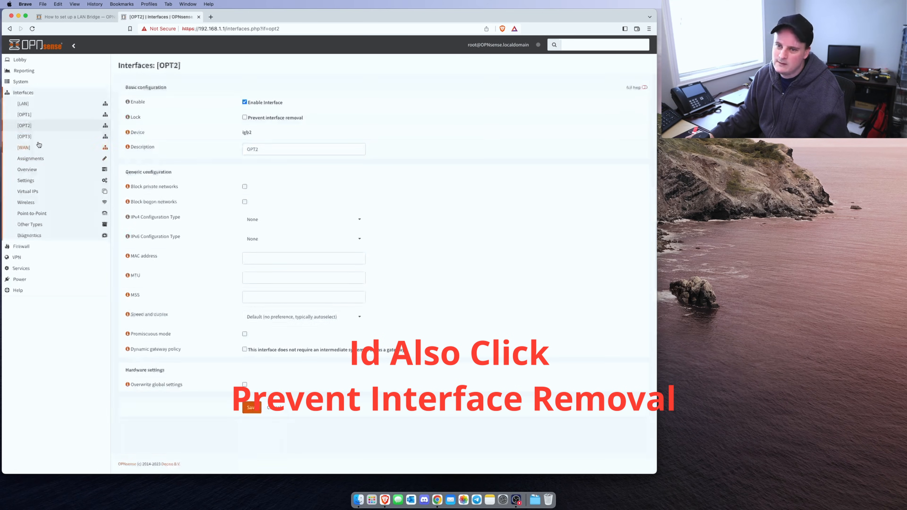
- Enable the OPT3 interface and save its settings
left_click(23, 136)
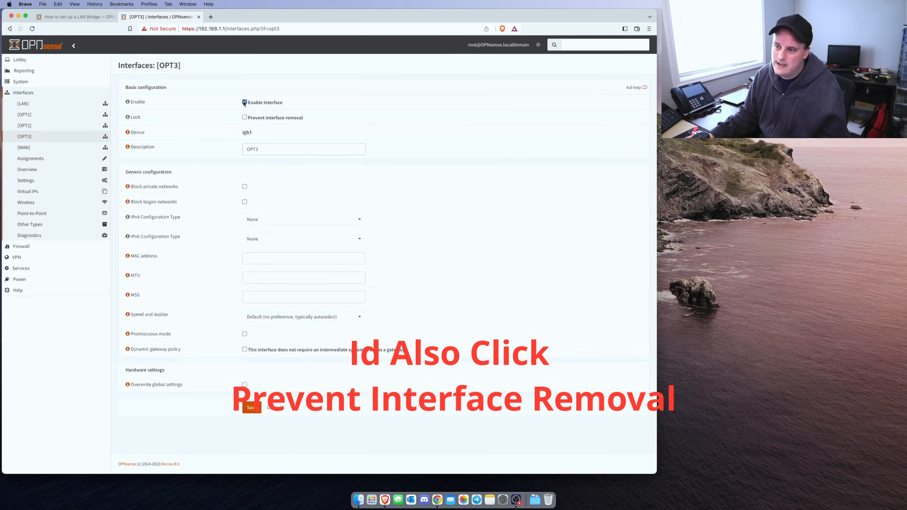
left_click(253, 408)
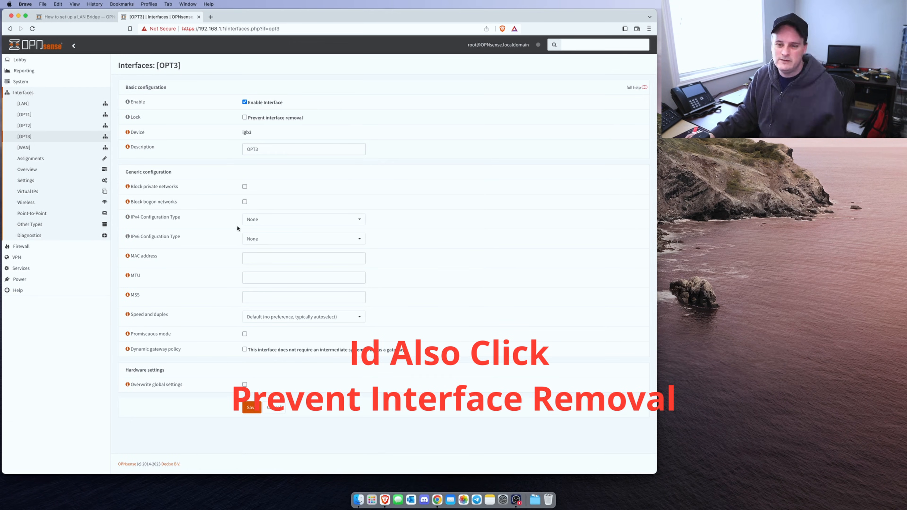
left_click(29, 224)
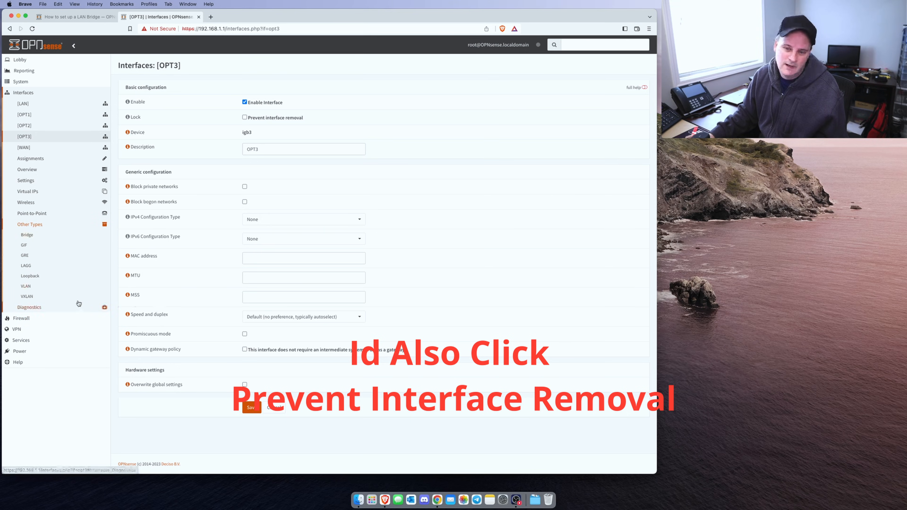
- Create a new bridge with the description Bridge-Network
left_click(27, 235)
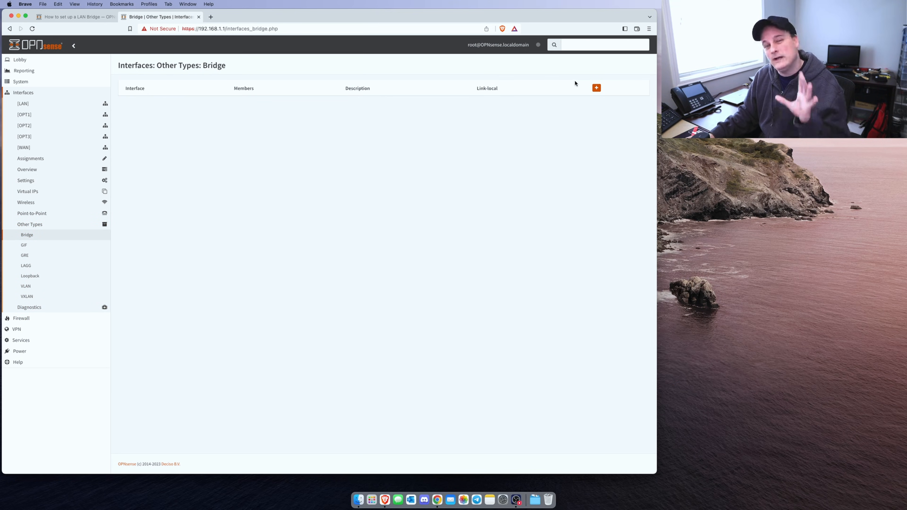
left_click(596, 88)
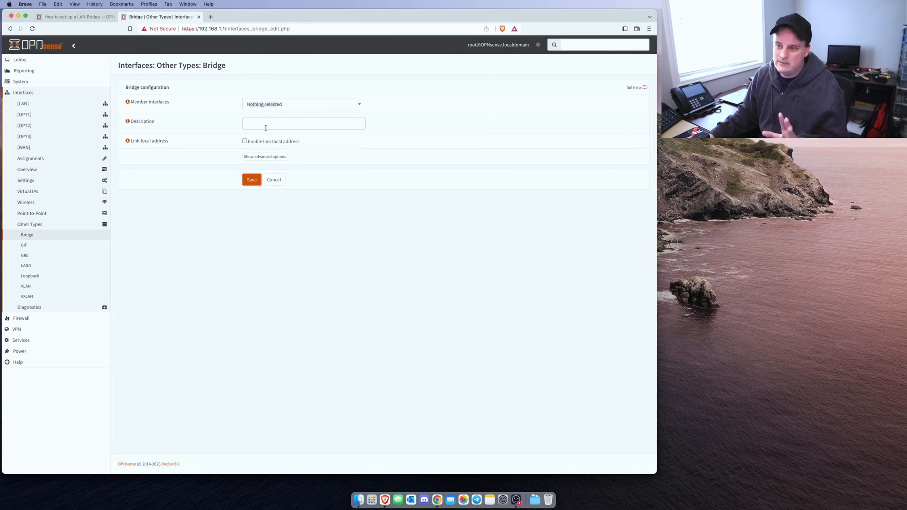
type("B")
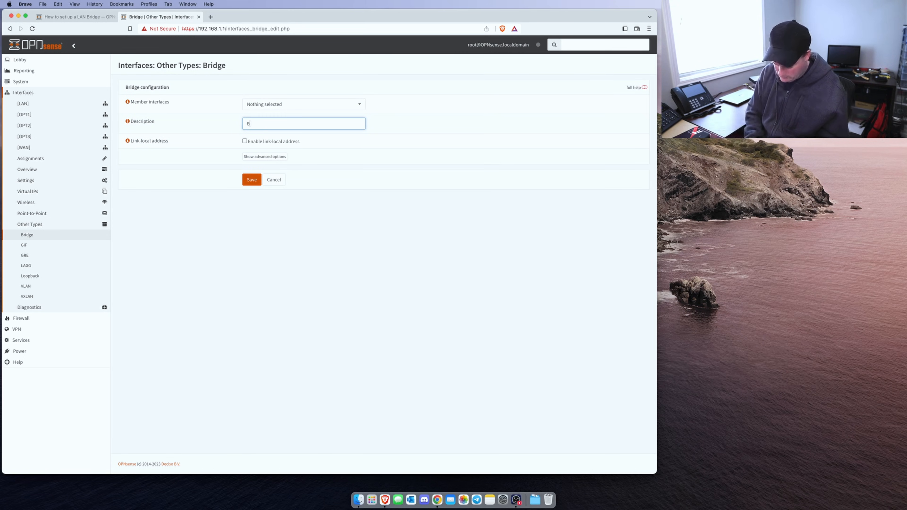
type("ridge")
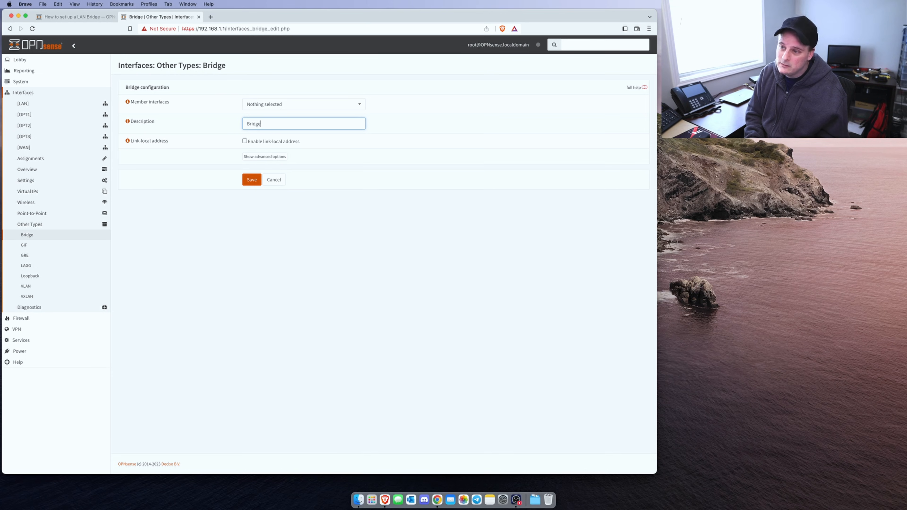
type("-Network")
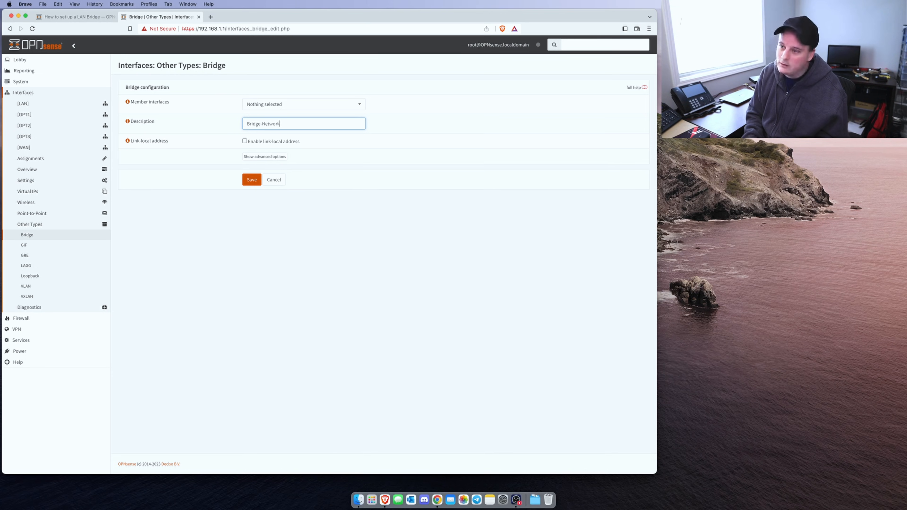
left_click(251, 179)
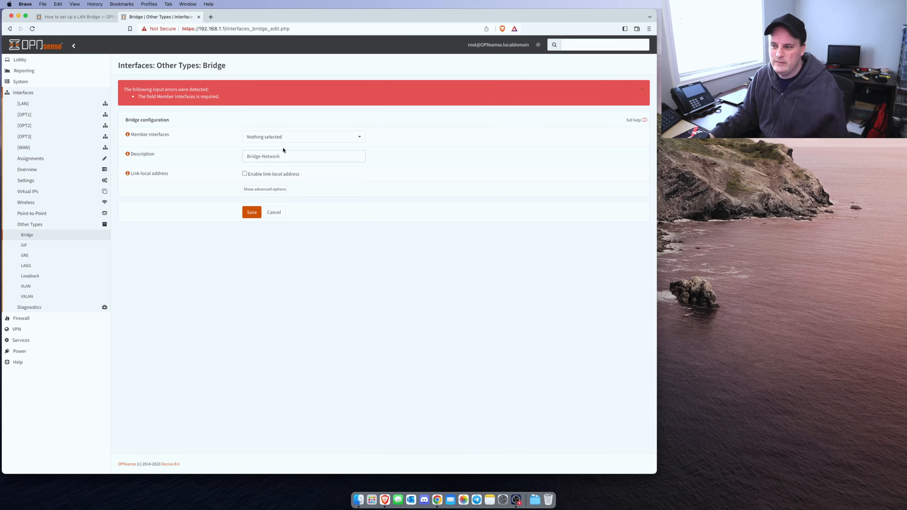
- Select OPT1, OPT2 and OPT3 as member interfaces and save bridge0
left_click(303, 137)
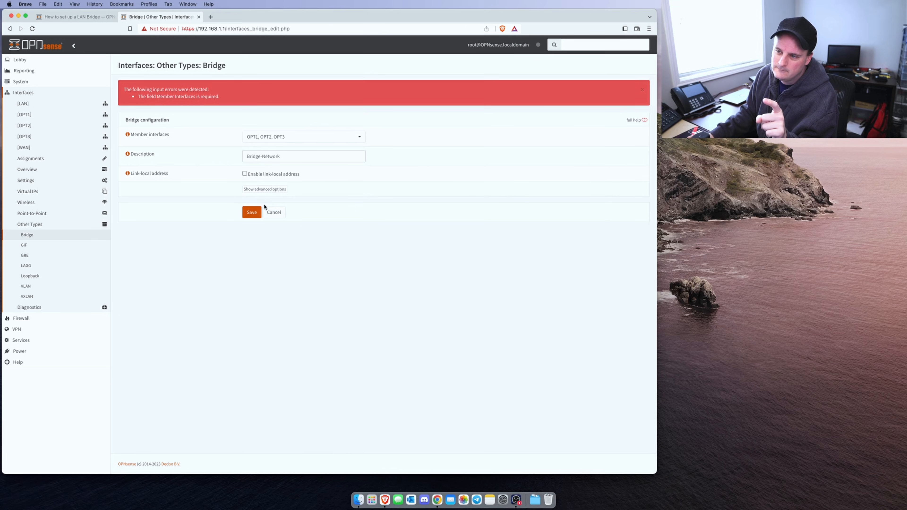
left_click(251, 212)
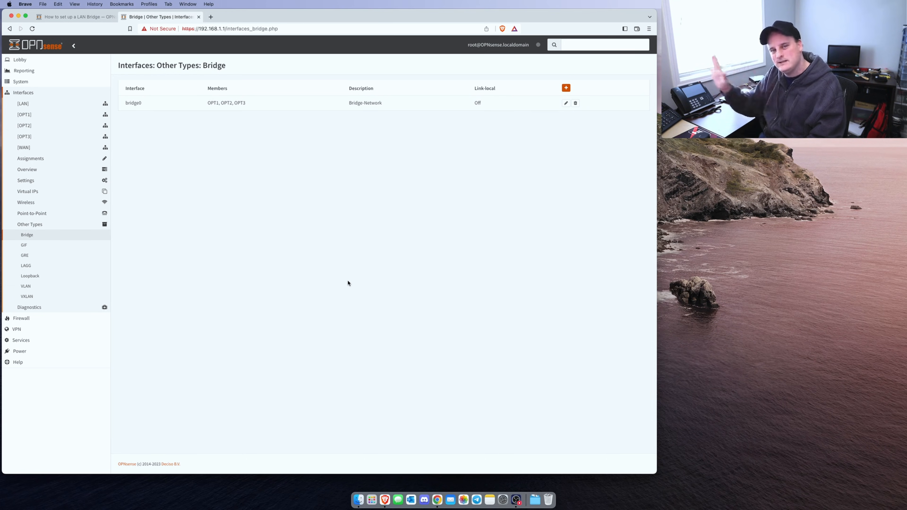
mouse_move(260, 195)
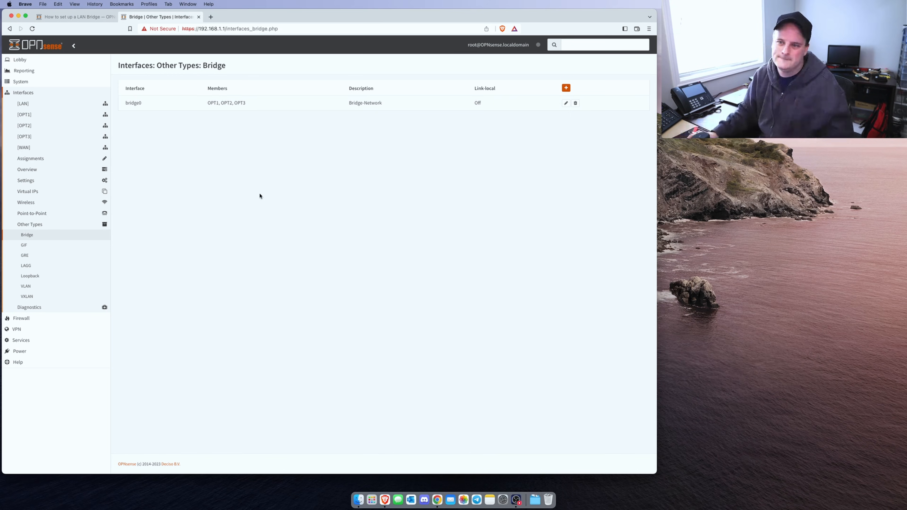
mouse_move(39, 161)
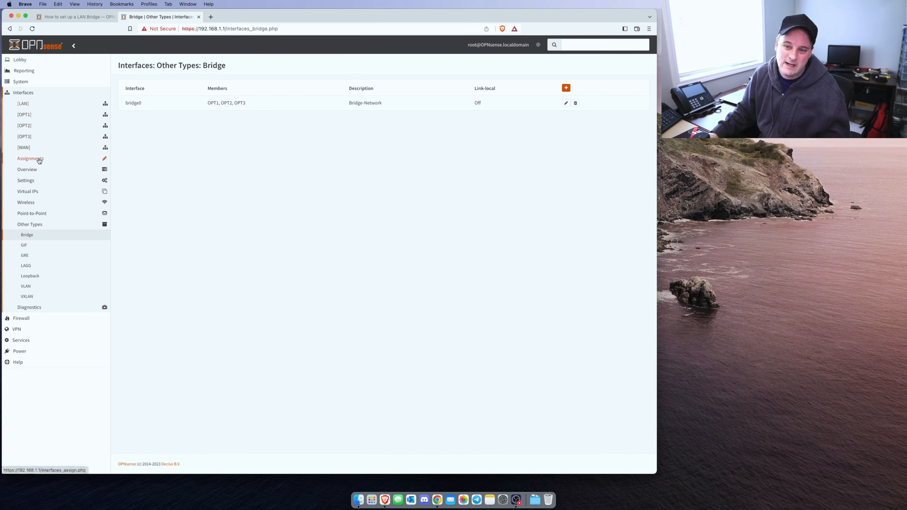
- Reassign LAN from igb0 to bridge0 (Bridge-Network), save, and launch Terminal via Spotlight
left_click(30, 159)
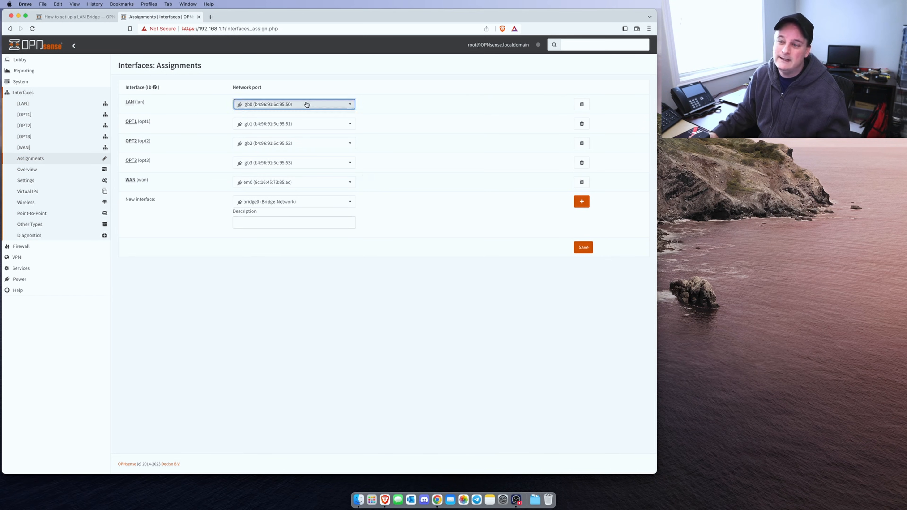
left_click(307, 104)
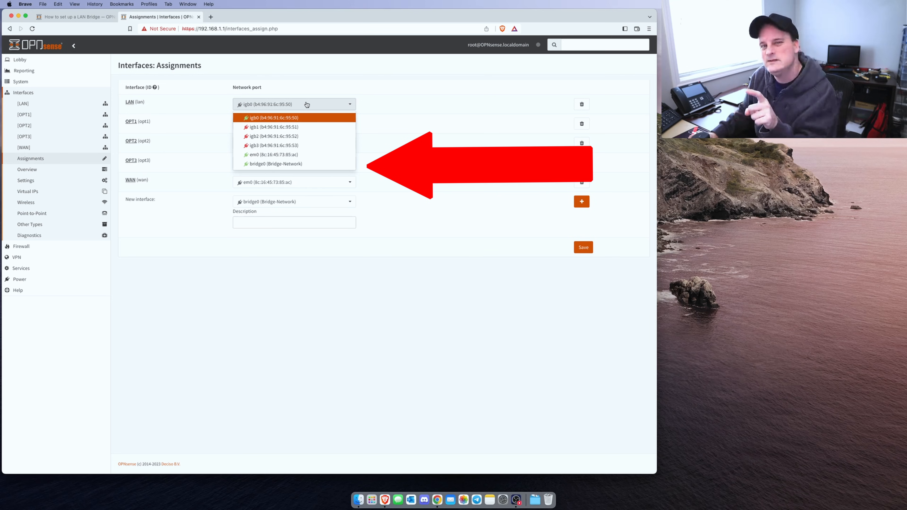
mouse_move(286, 167)
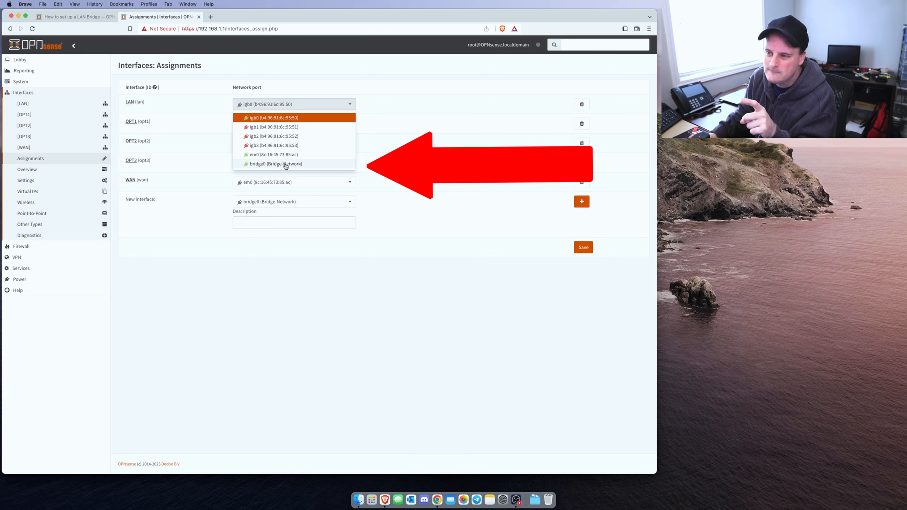
left_click(278, 163)
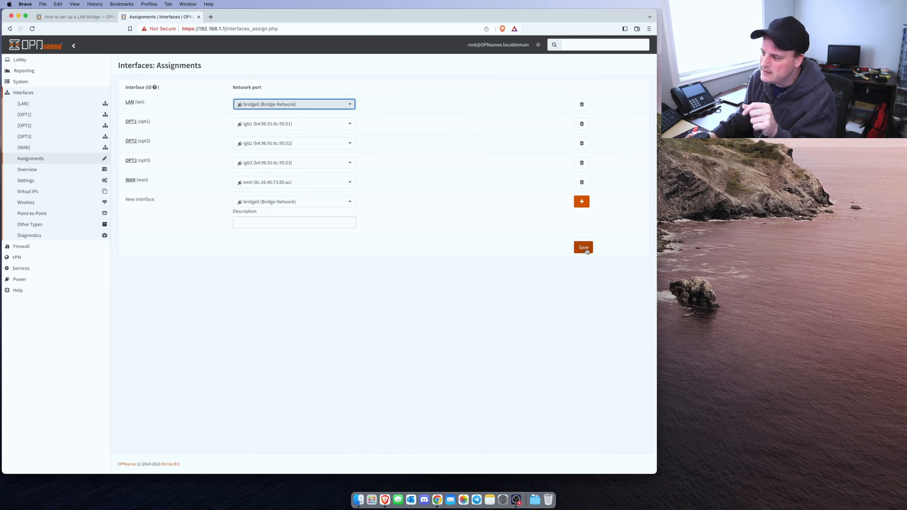
left_click(583, 247)
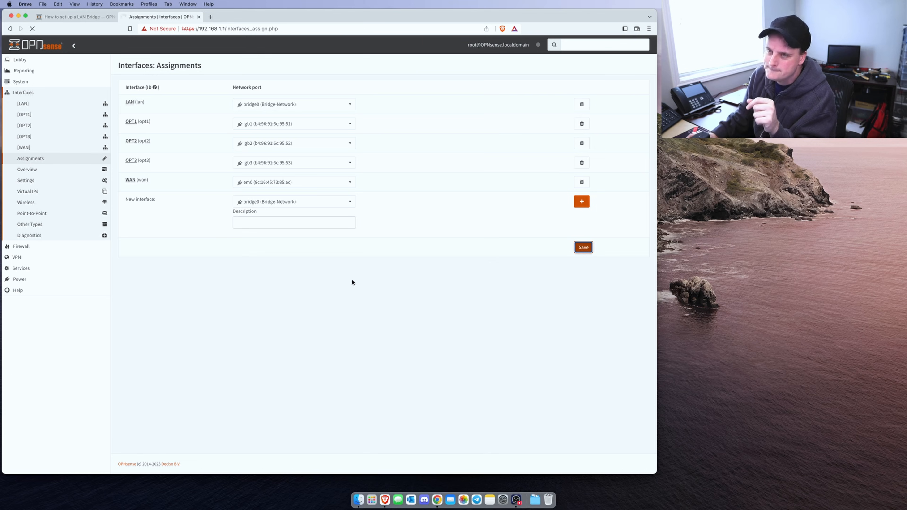
type("terminal")
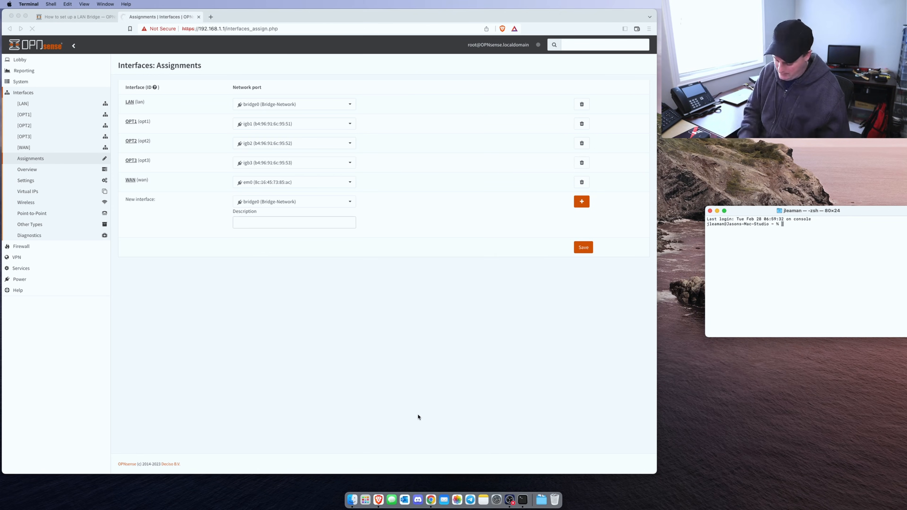
- Ping 1.1.1.1 until replies return, then reload the OPNsense assignments page
type("ping 1.")
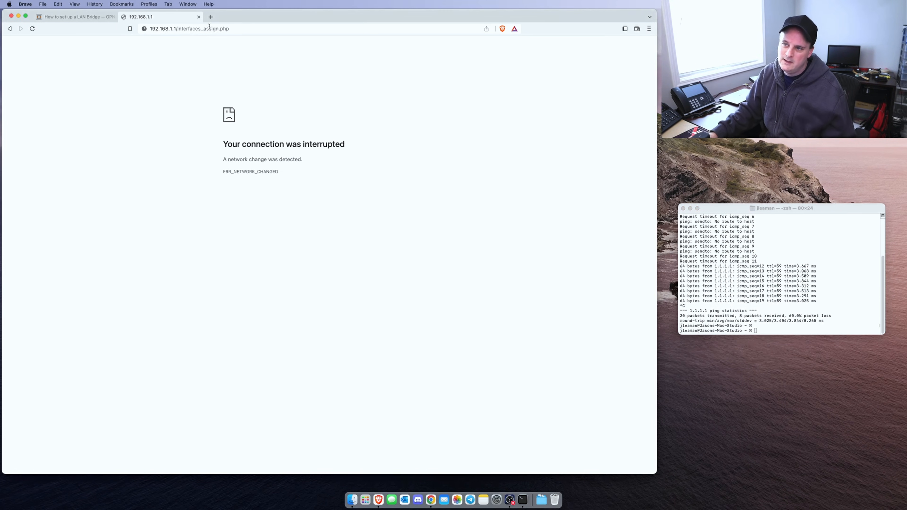
left_click(32, 29)
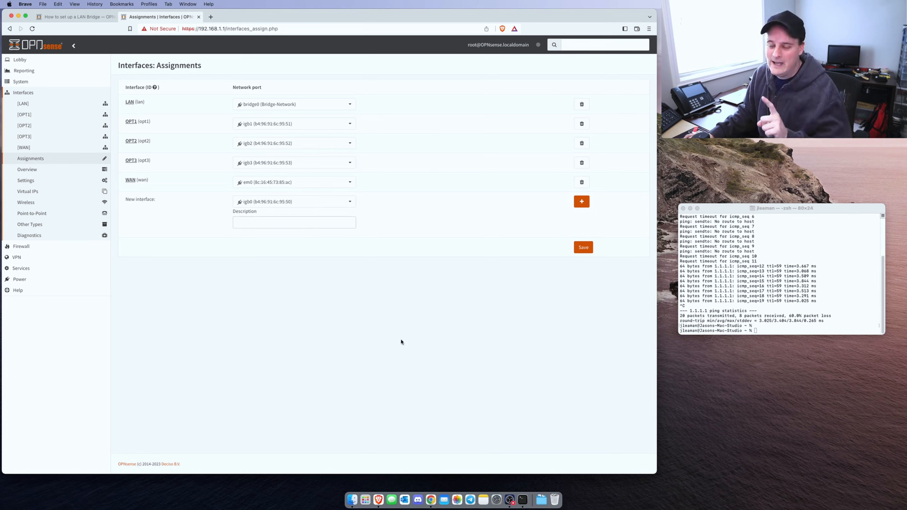
mouse_move(429, 347)
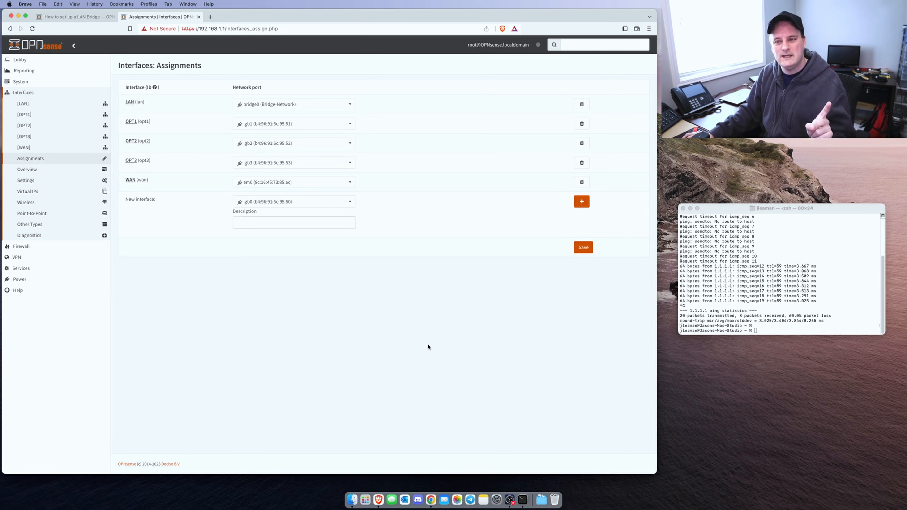
mouse_move(338, 175)
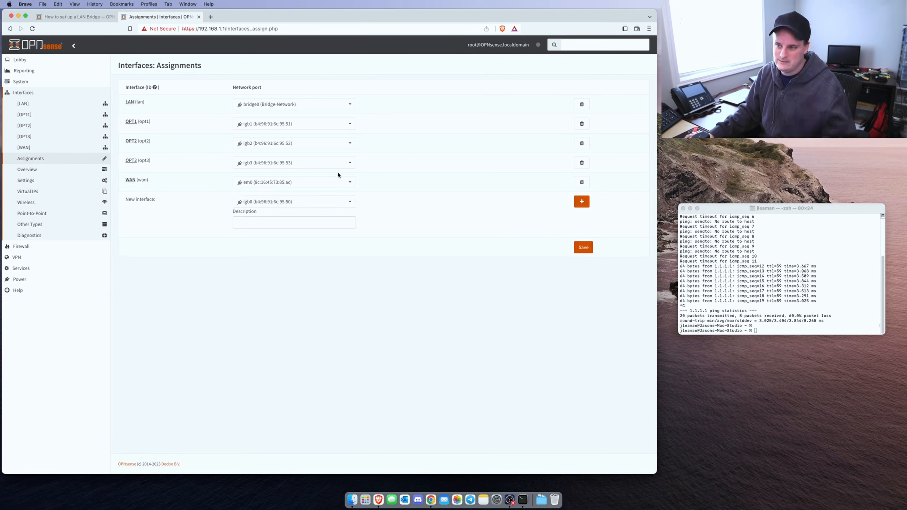
mouse_move(168, 192)
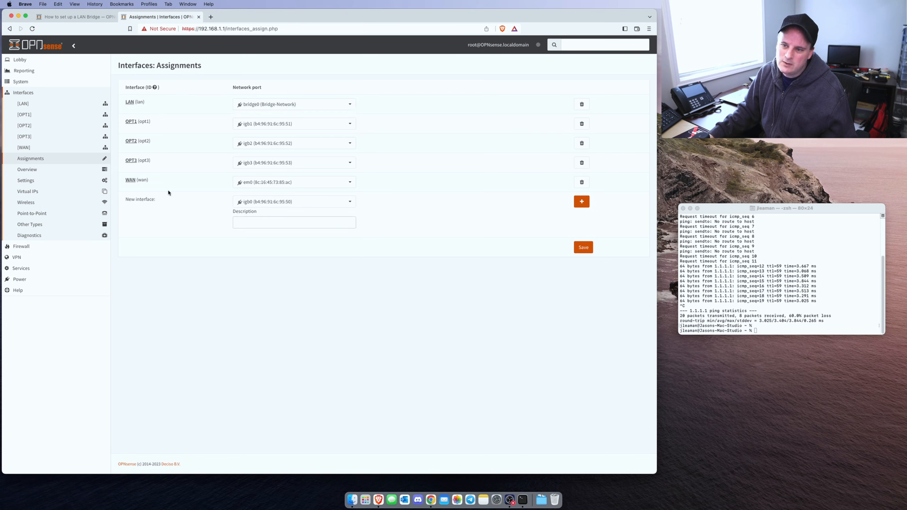
mouse_move(28, 180)
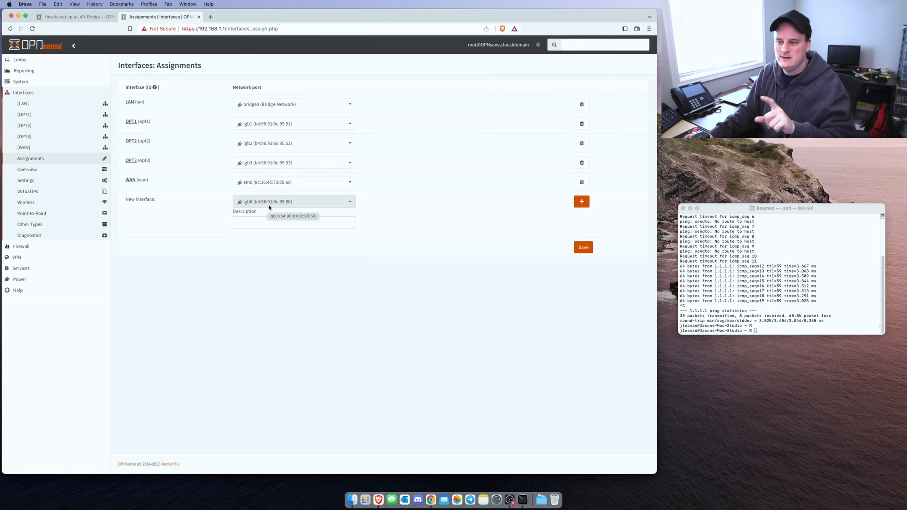
- Add the freed igb0 port as new interface OPT4
left_click(581, 201)
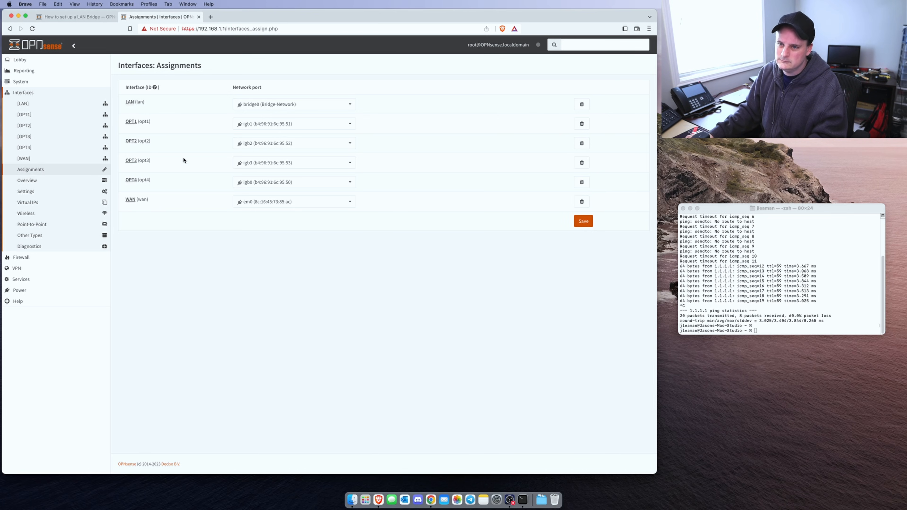
mouse_move(35, 249)
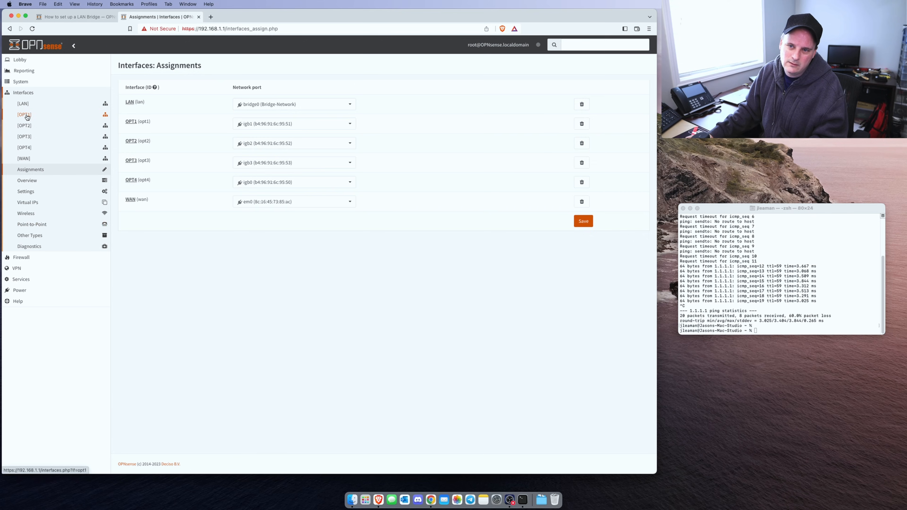
- Enable the OPT4 interface on igb0 and save its settings
left_click(25, 115)
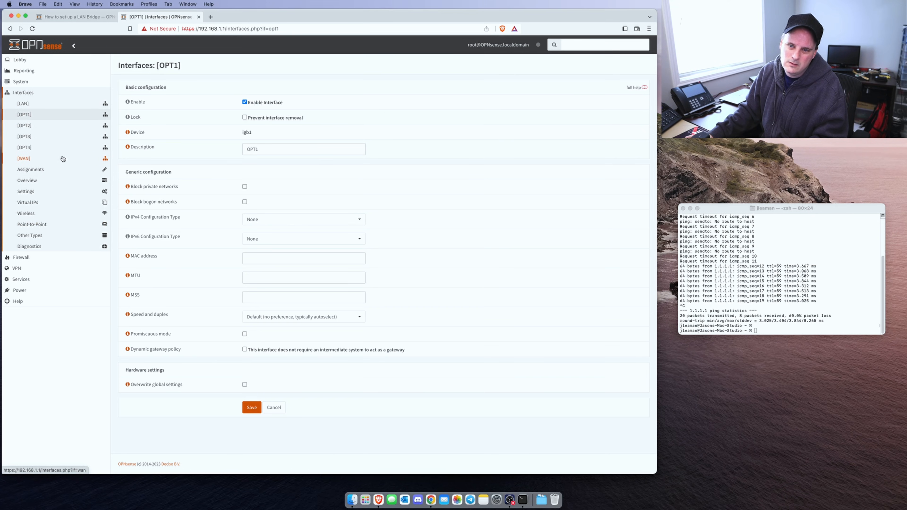
mouse_move(45, 115)
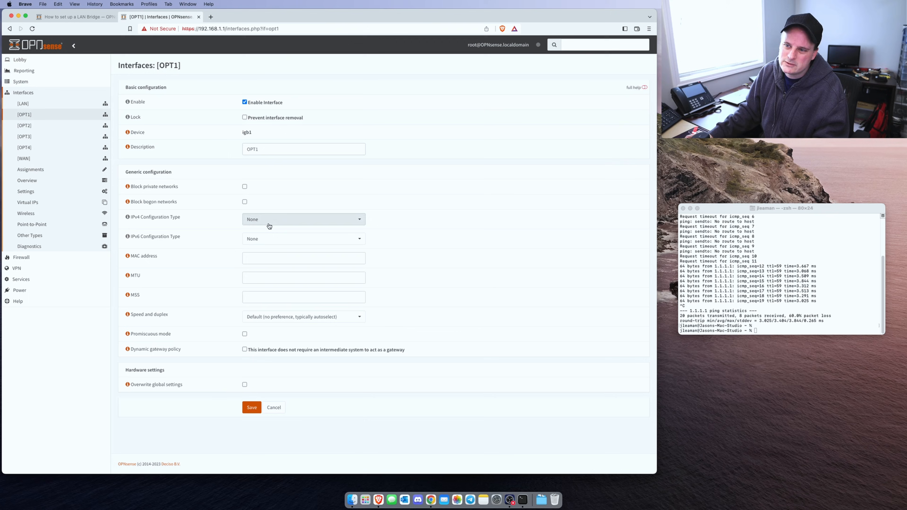
left_click(22, 147)
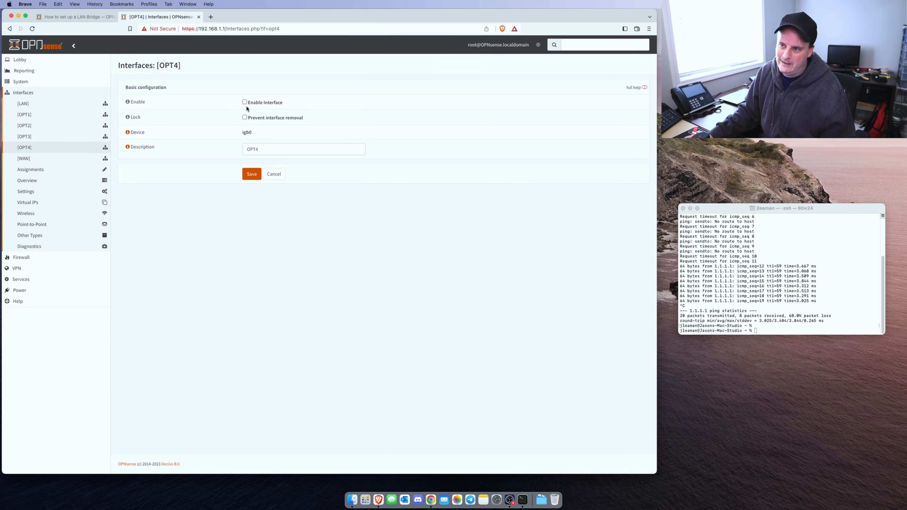
left_click(245, 102)
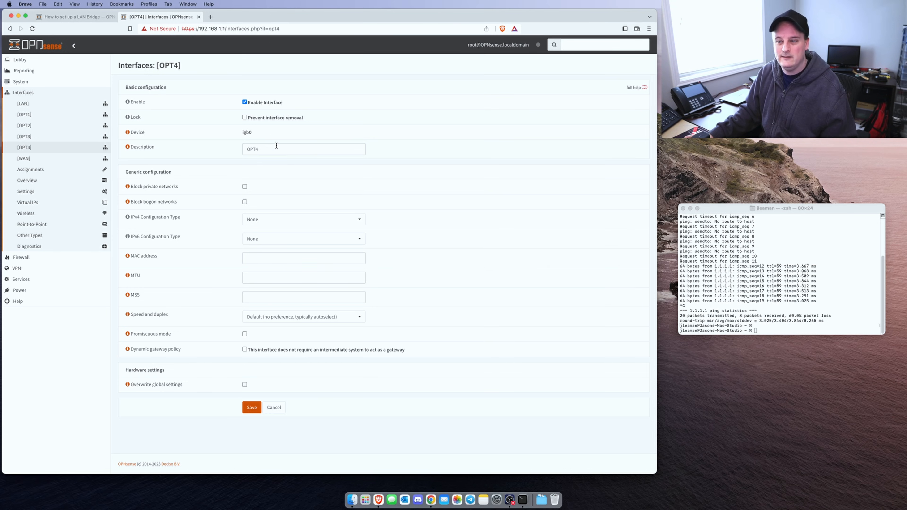
left_click(252, 407)
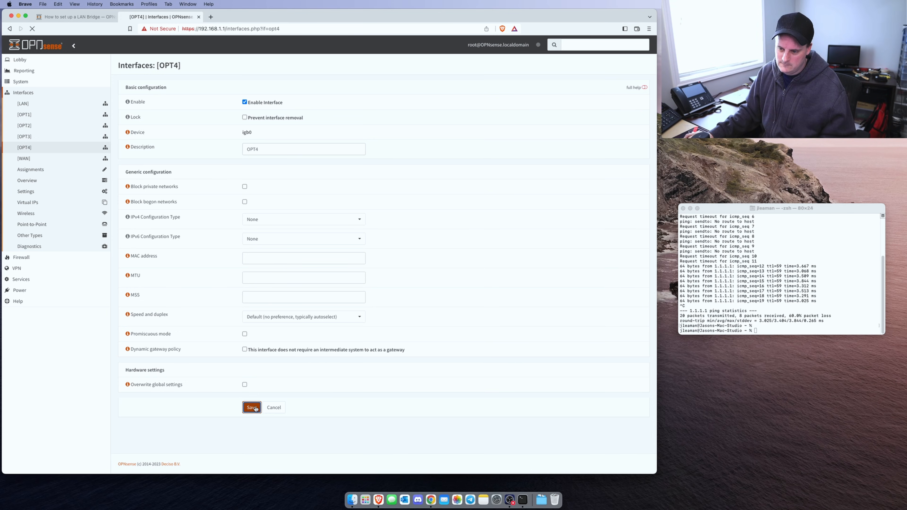
left_click(251, 407)
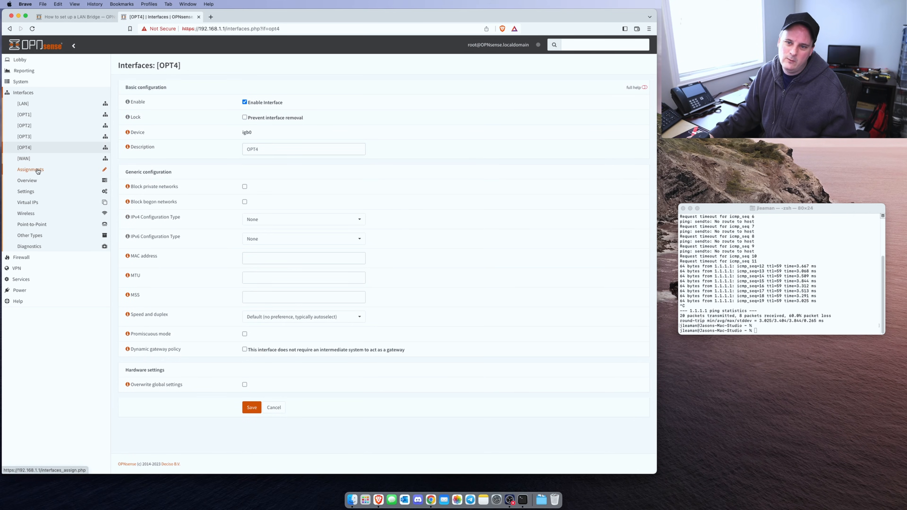
- Edit bridge0 to add OPT4 as a member alongside OPT1–OPT3 and save
left_click(30, 235)
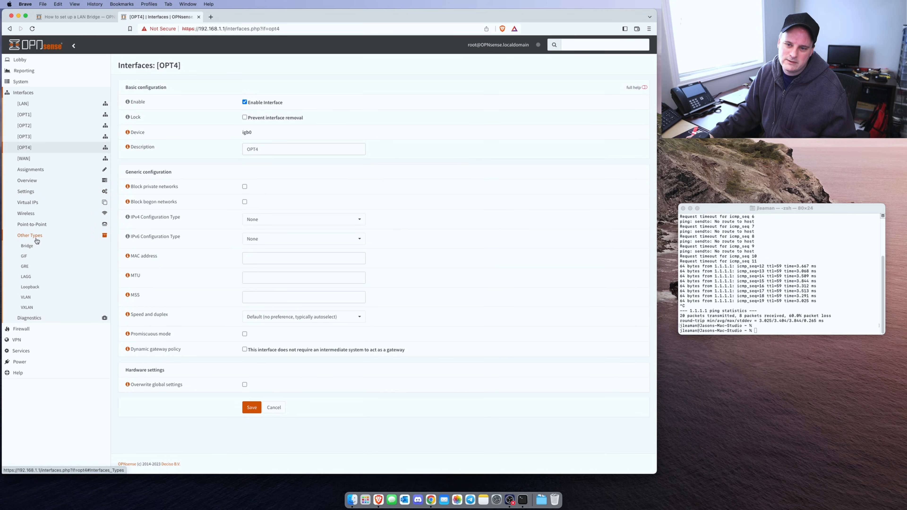
left_click(26, 246)
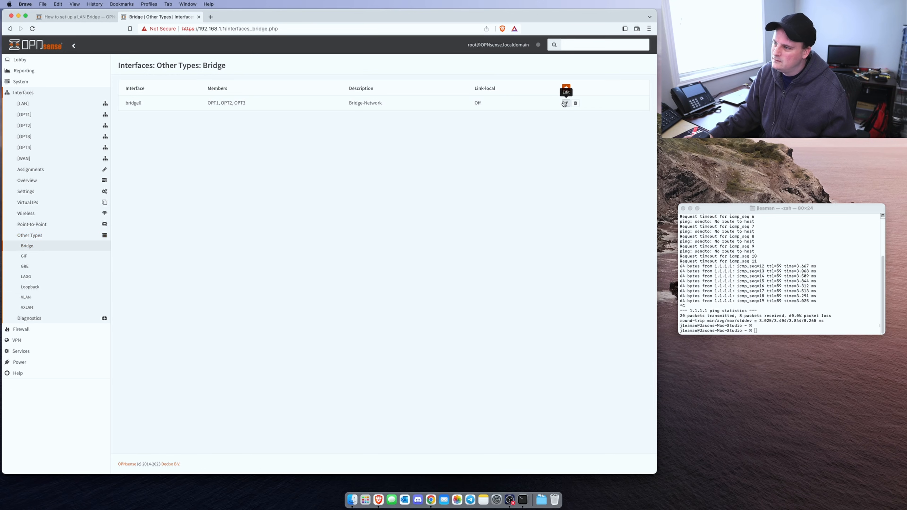
left_click(565, 103)
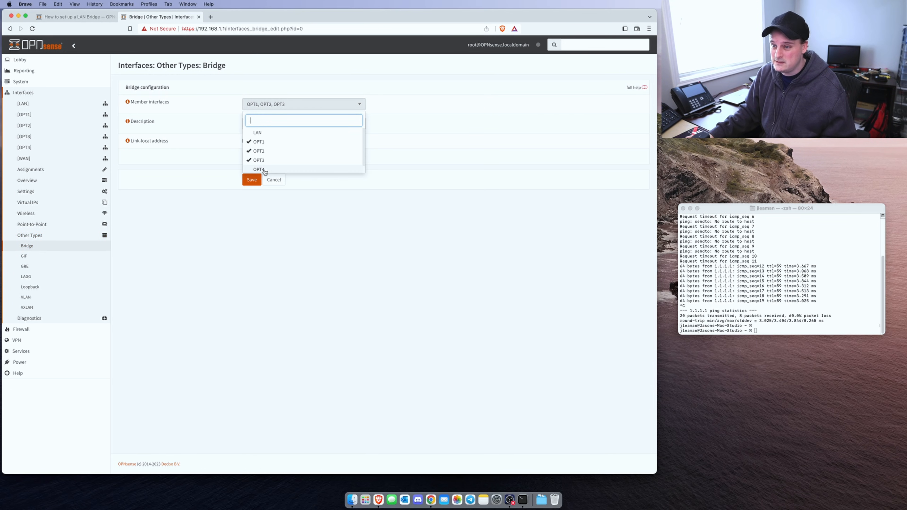
left_click(258, 169)
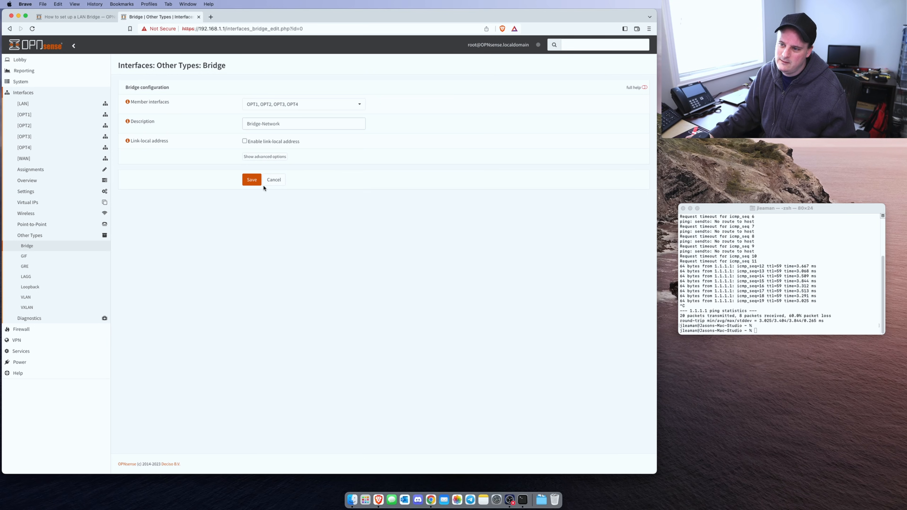
left_click(251, 179)
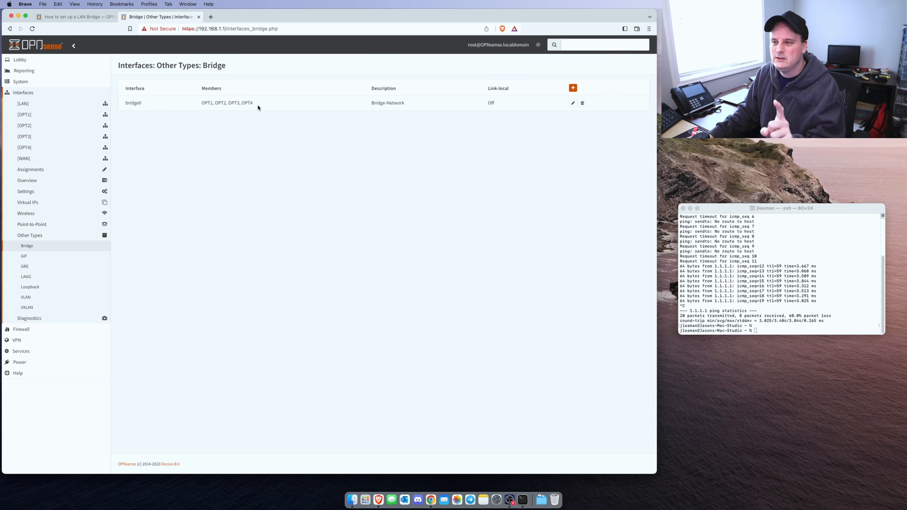
mouse_move(210, 104)
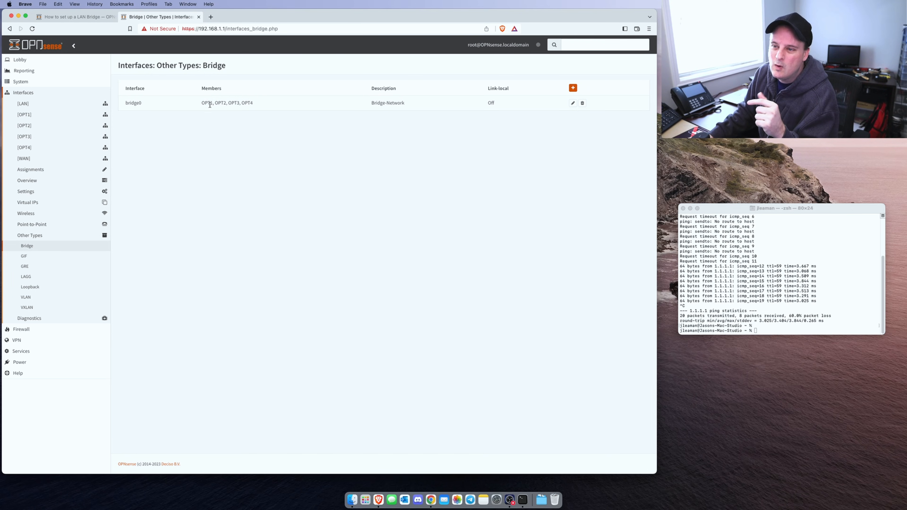
mouse_move(264, 111)
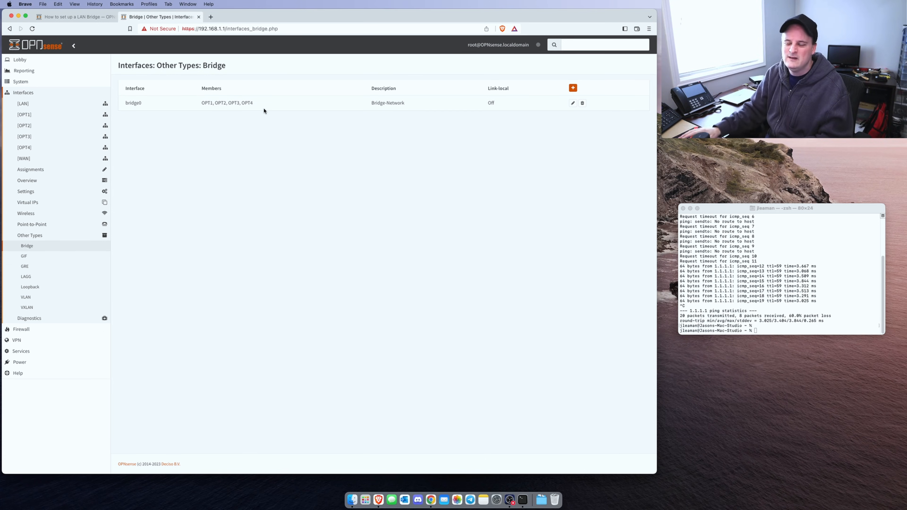
mouse_move(539, 102)
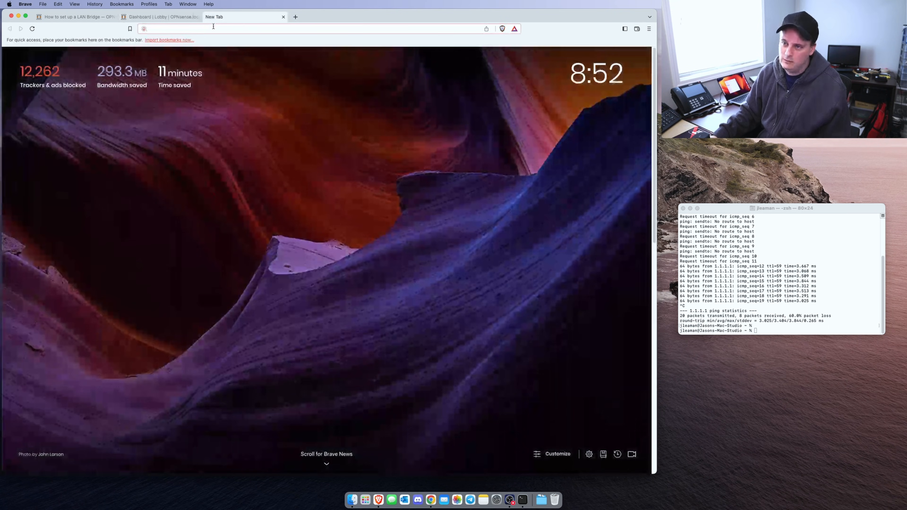
- Load google.ca then fast.com to measure 1.0 Gbps, and return to the OPNsense dashboard
type("google.ca")
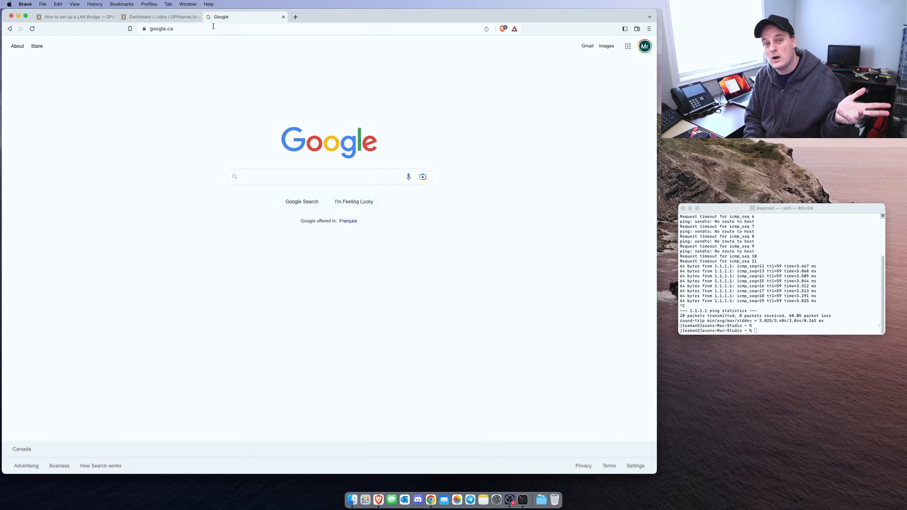
left_click(160, 28)
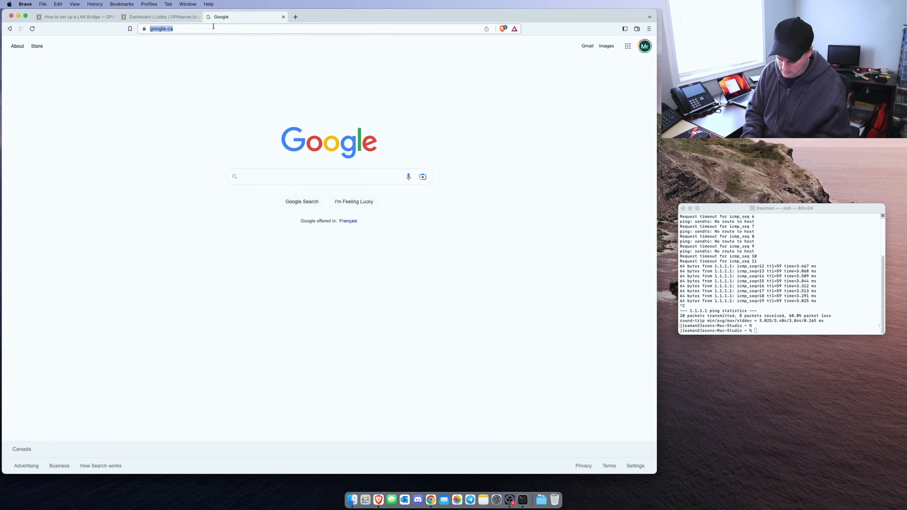
type("fast.com")
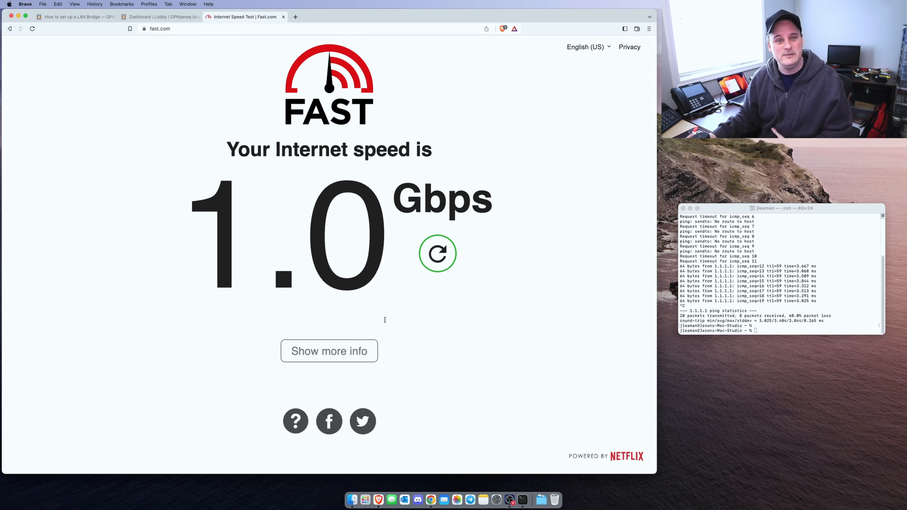
mouse_move(102, 76)
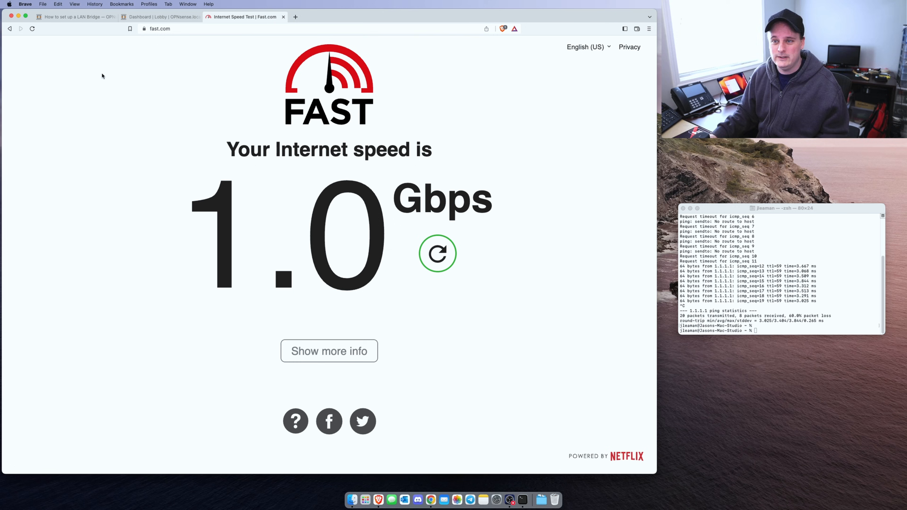
left_click(157, 17)
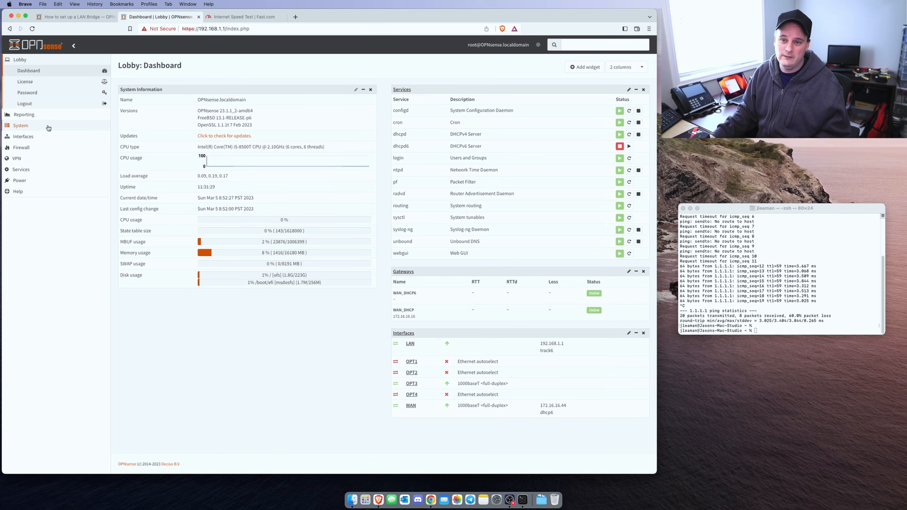
mouse_move(26, 147)
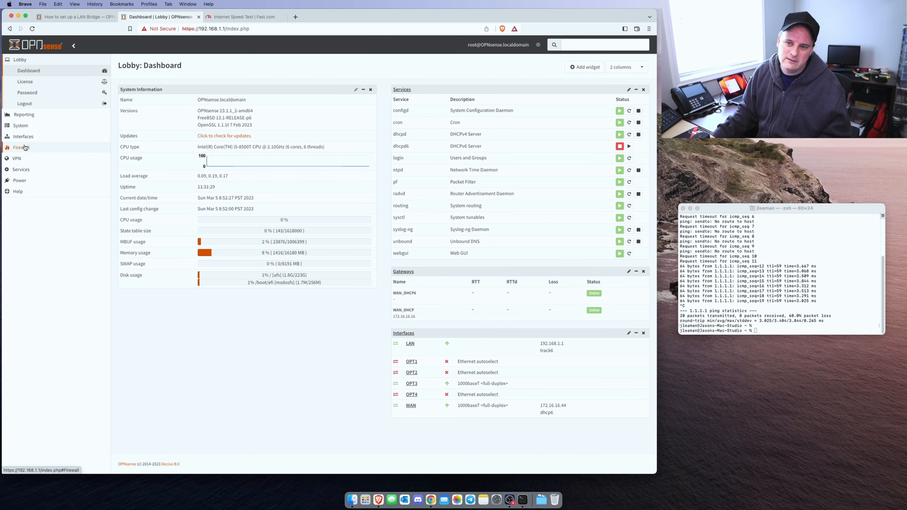
- Navigate Services > DHCPv4 > Leases to list the two active LAN leases
left_click(23, 136)
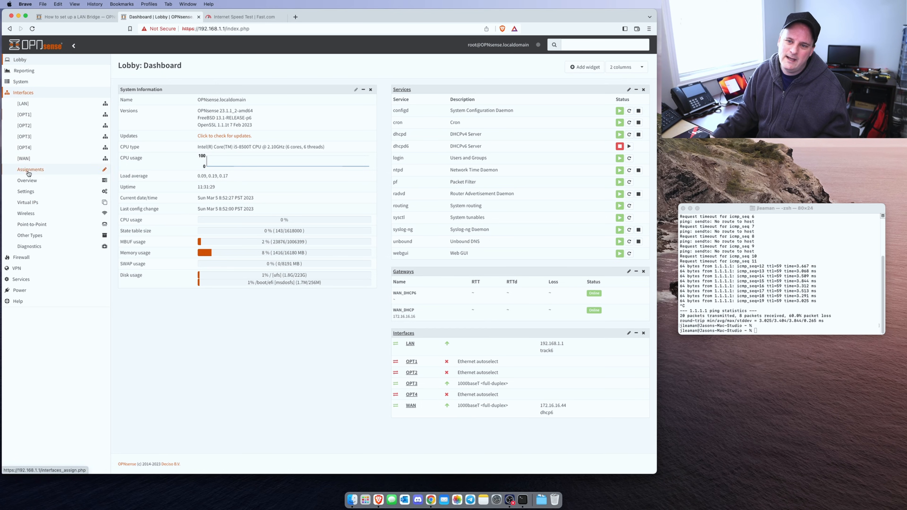
left_click(20, 125)
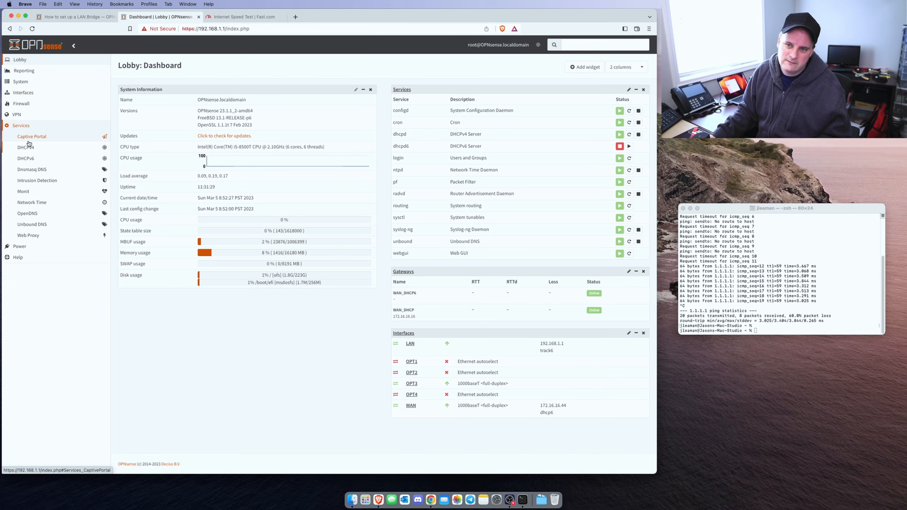
left_click(23, 147)
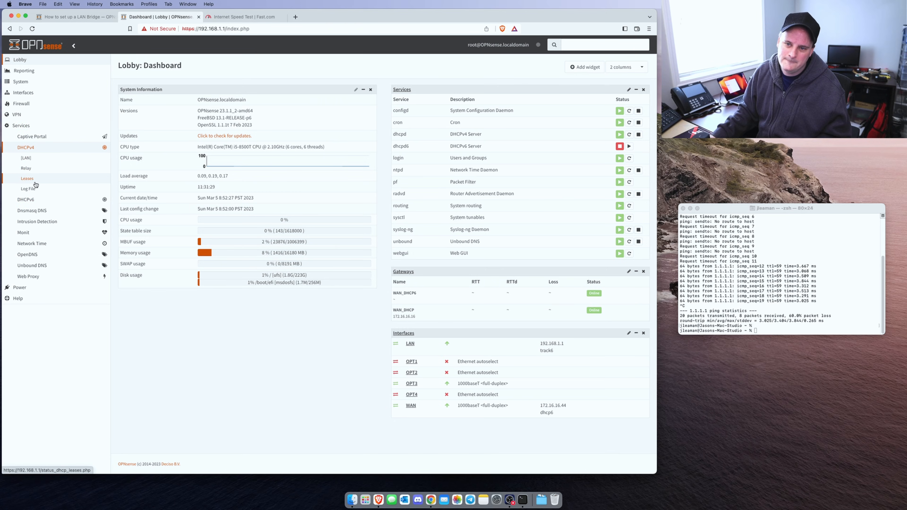
left_click(27, 178)
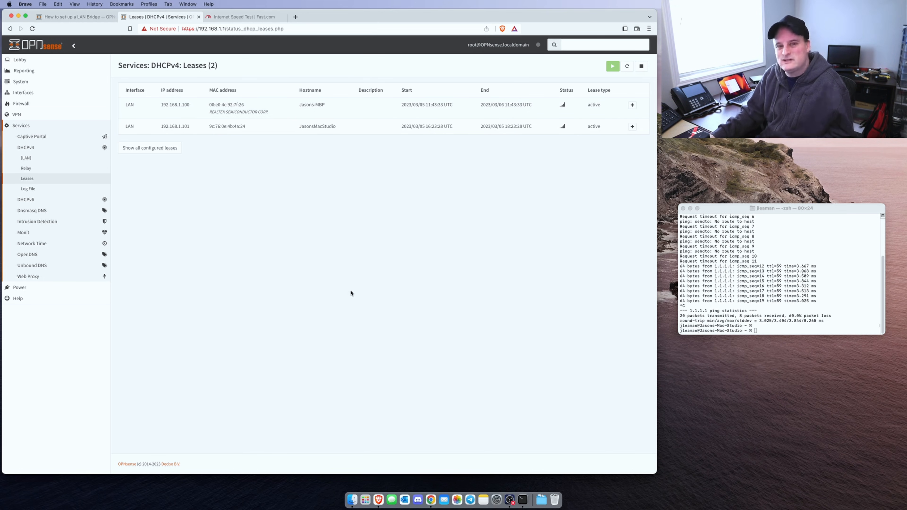
mouse_move(322, 277)
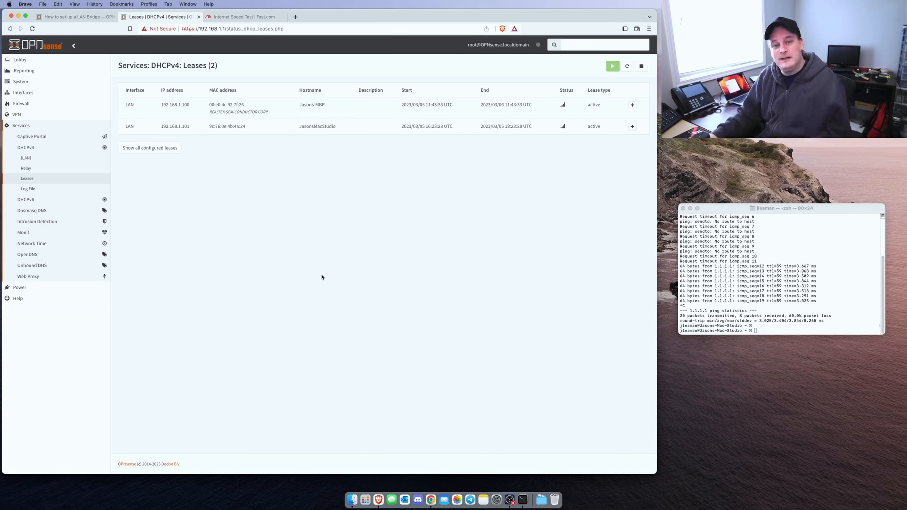